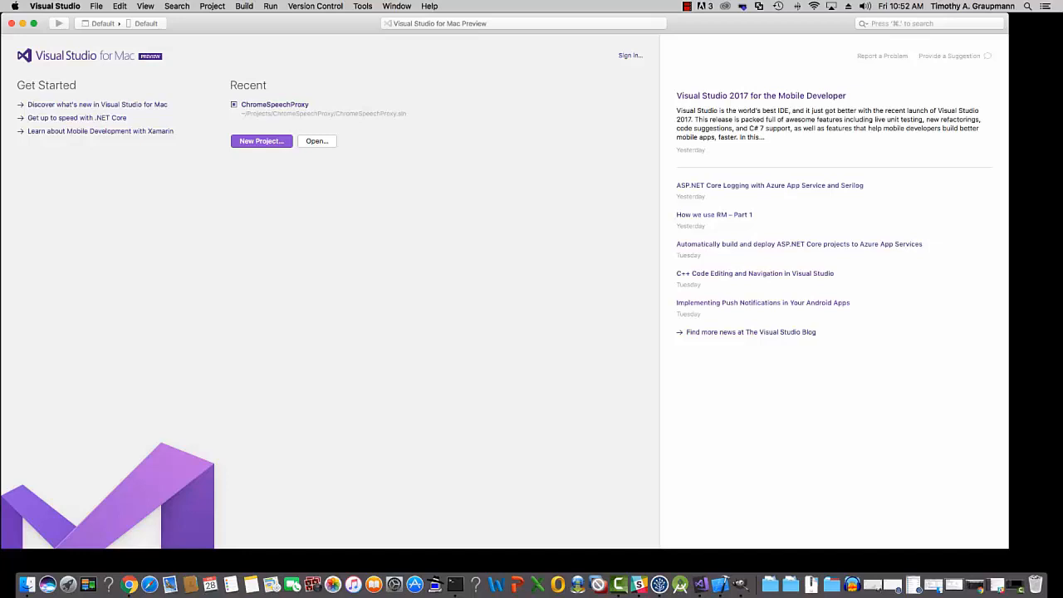
Step: Start a new project from the Mac > App > Cocoa App template
click(261, 140)
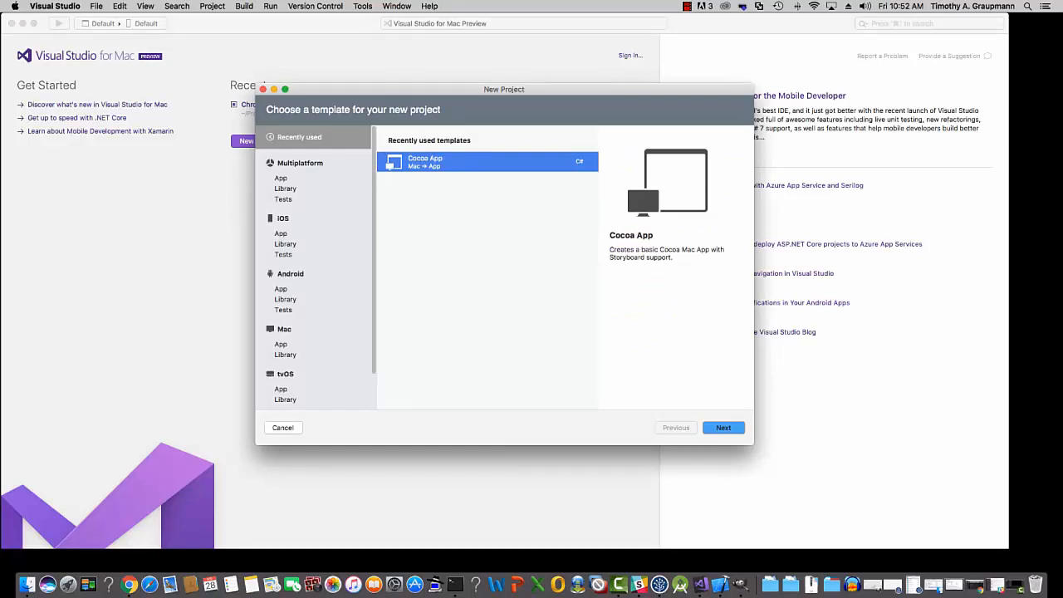
click(281, 344)
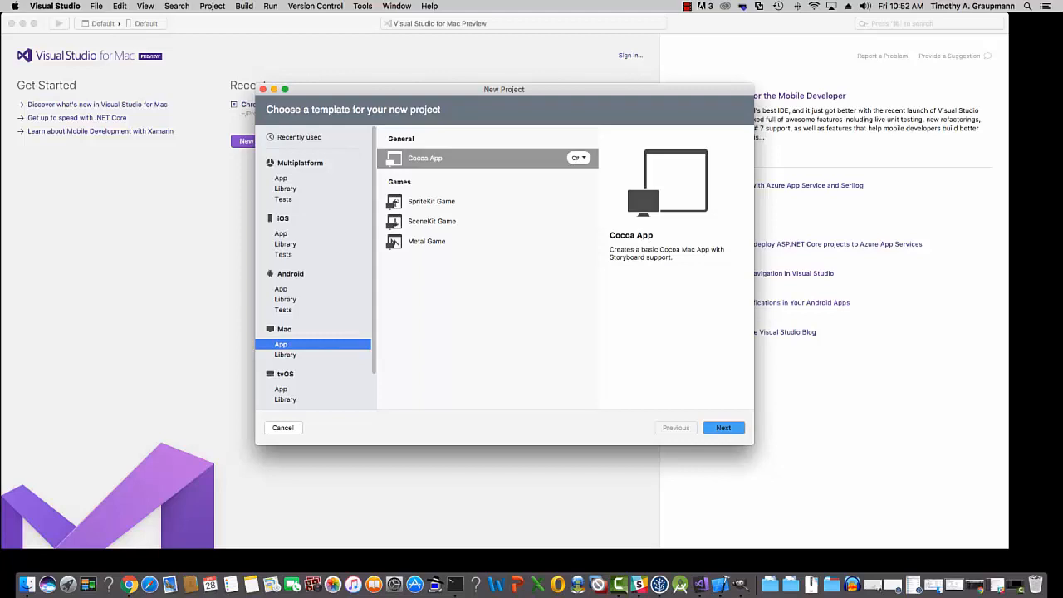
click(723, 427)
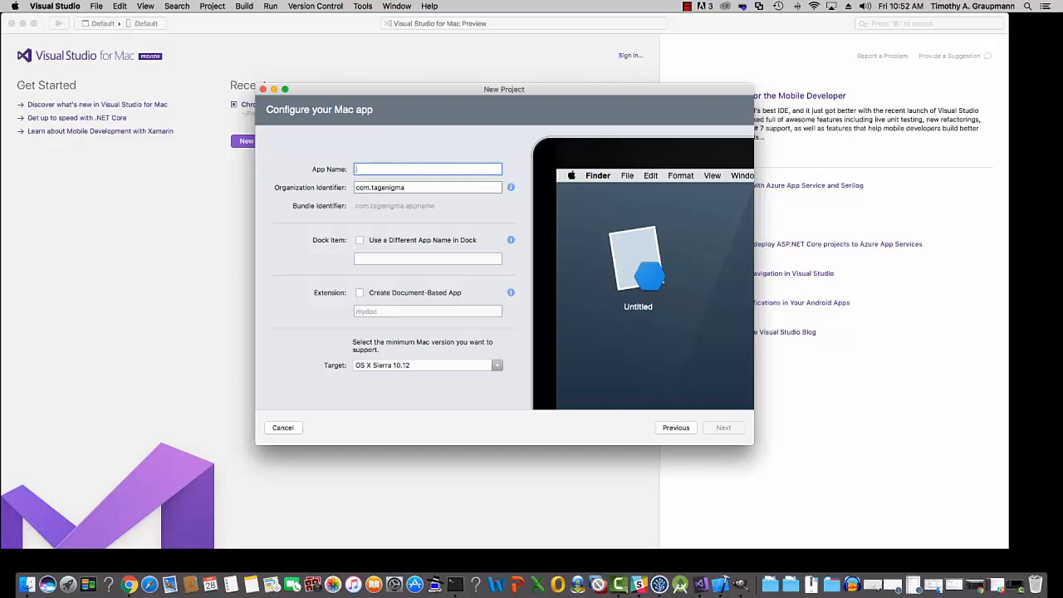
Step: Name the app DemoHelloWorld and continue to the location settings
text(DemoHelloWorld)
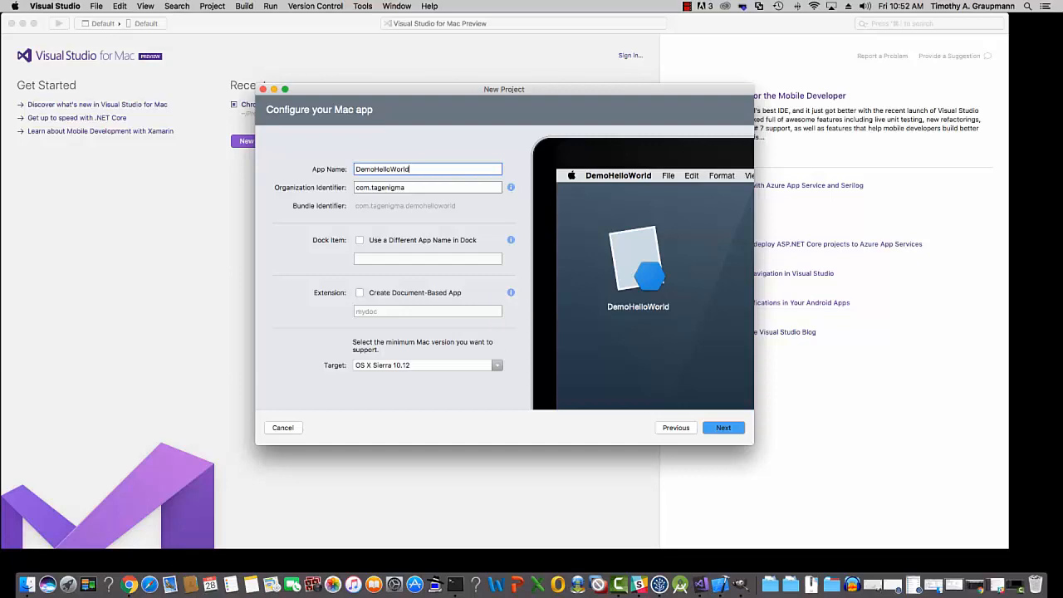
click(723, 427)
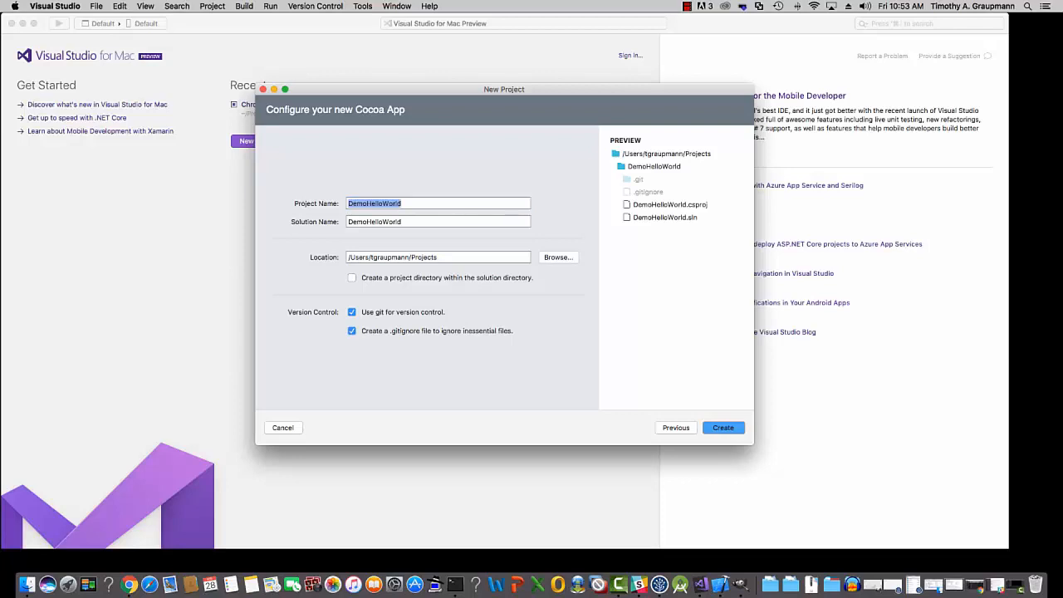
Step: Turn off git version control and create the DemoHelloWorld project
click(352, 311)
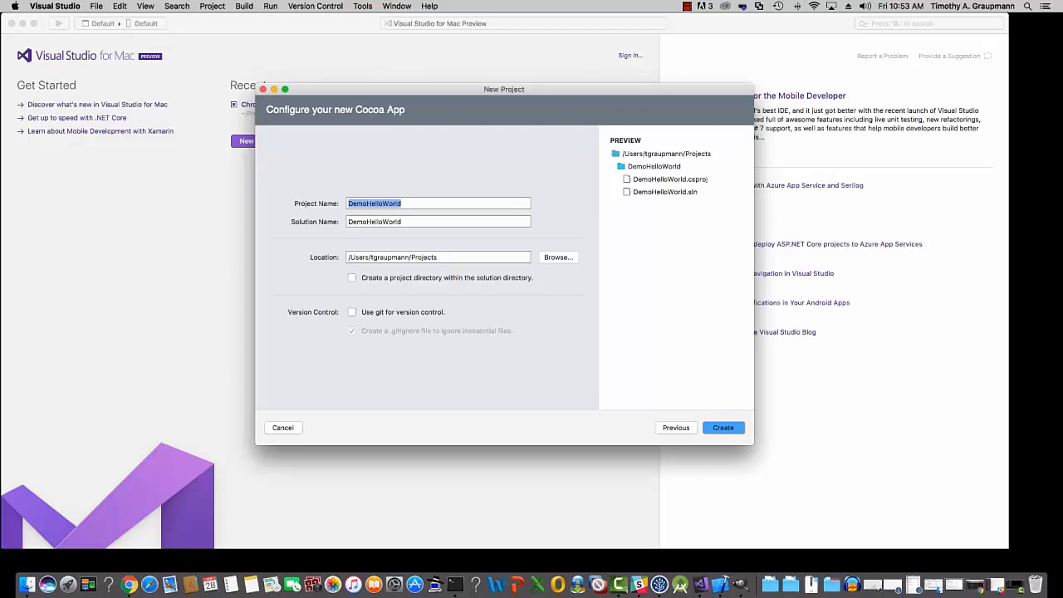
click(723, 427)
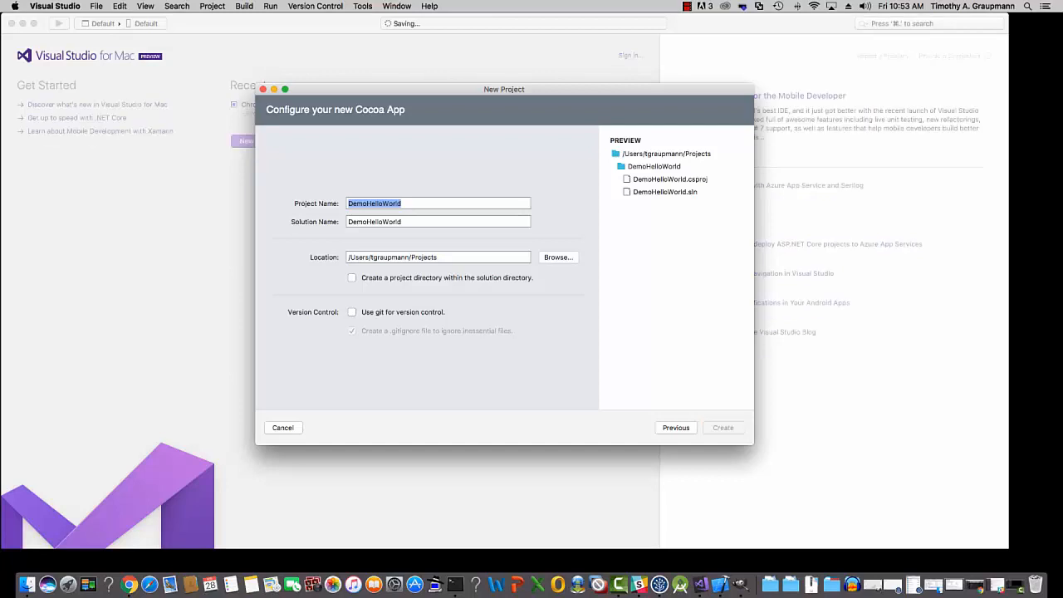
click(722, 427)
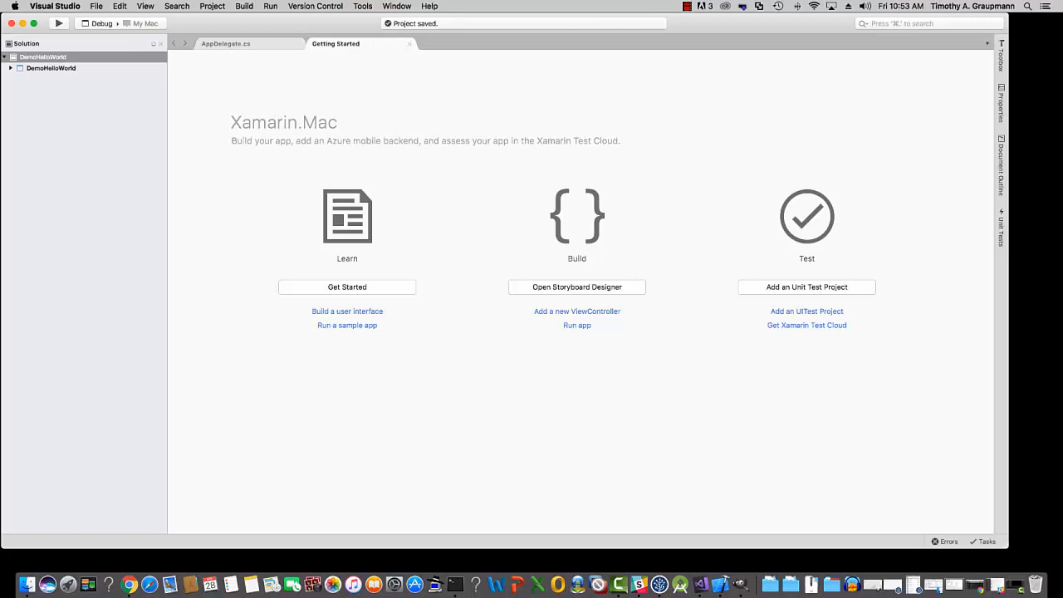
Step: Expand DemoHelloWorld in the Solution pad and open Main.storyboard in Xcode
click(51, 68)
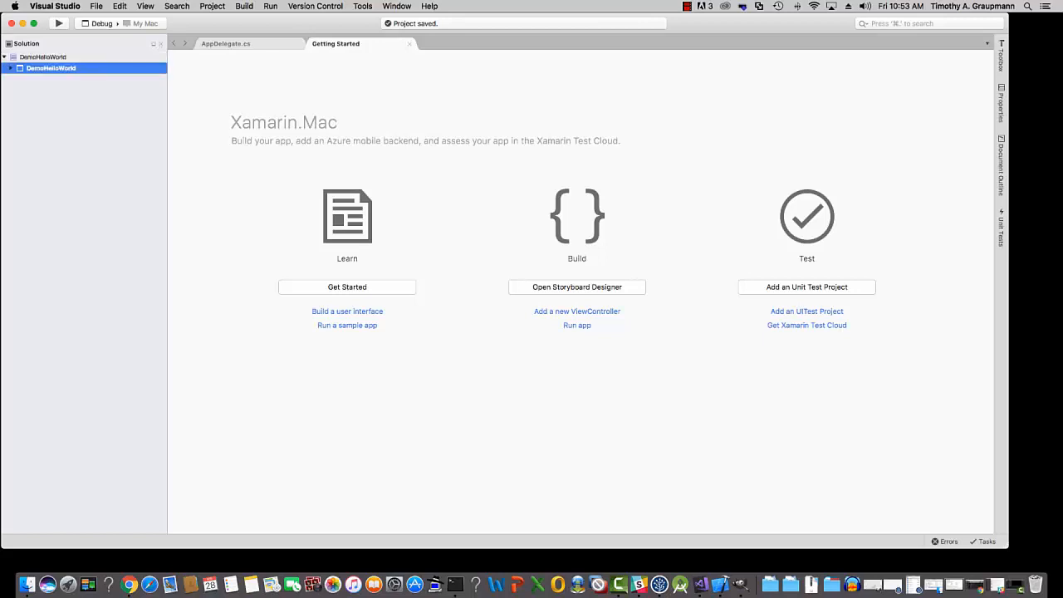
click(5, 57)
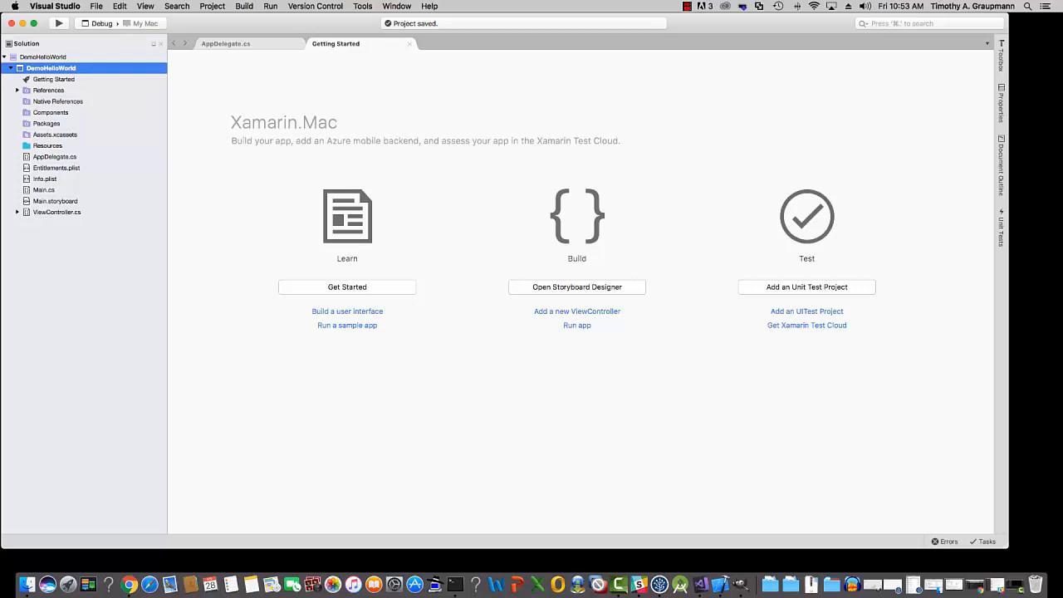
click(56, 200)
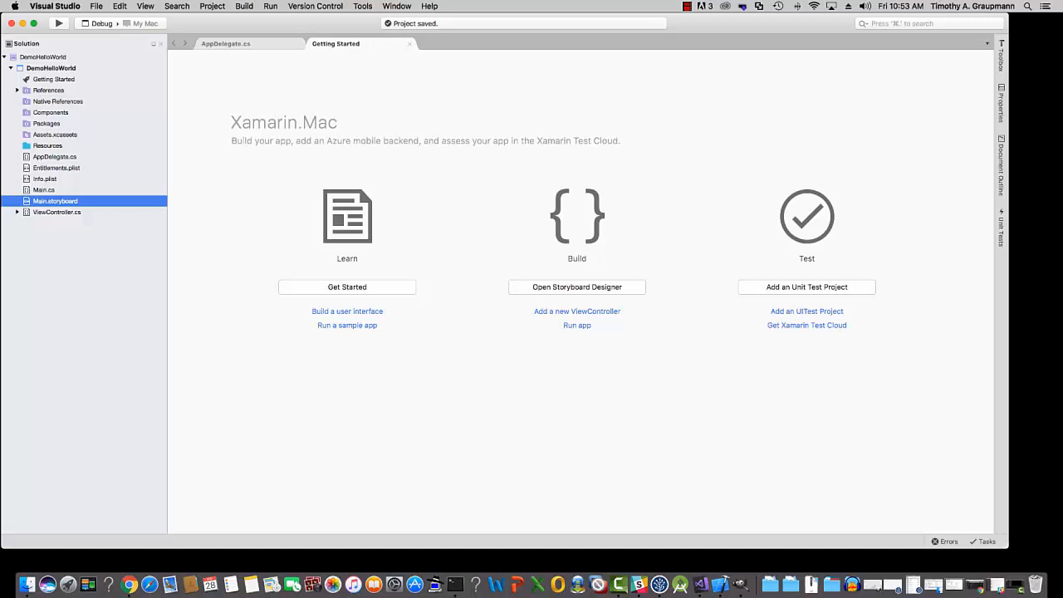
click(576, 286)
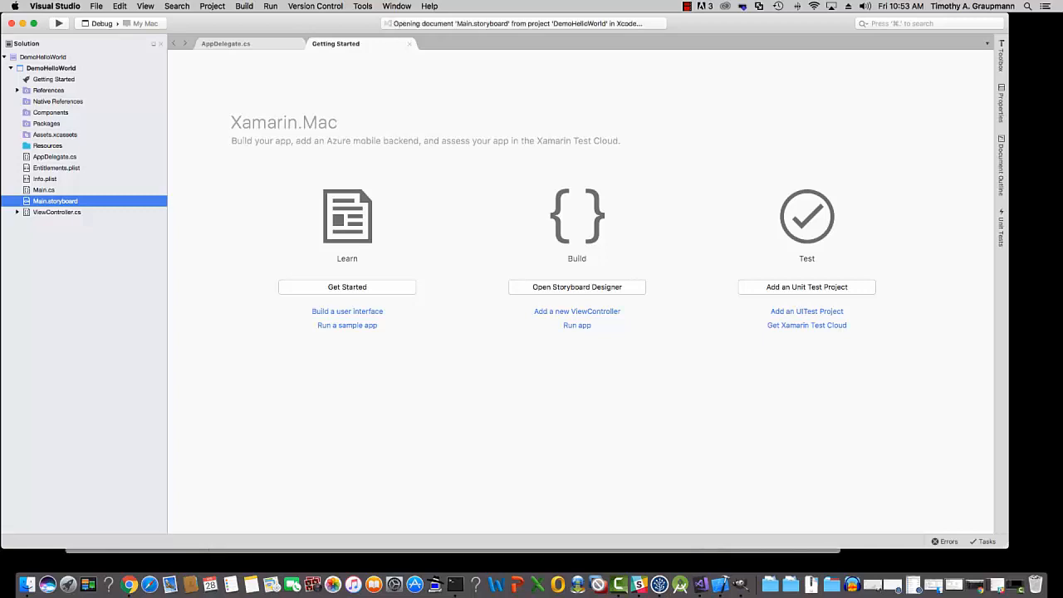
Step: Check ViewController.h, then return to Main.storyboard in Xcode
click(576, 287)
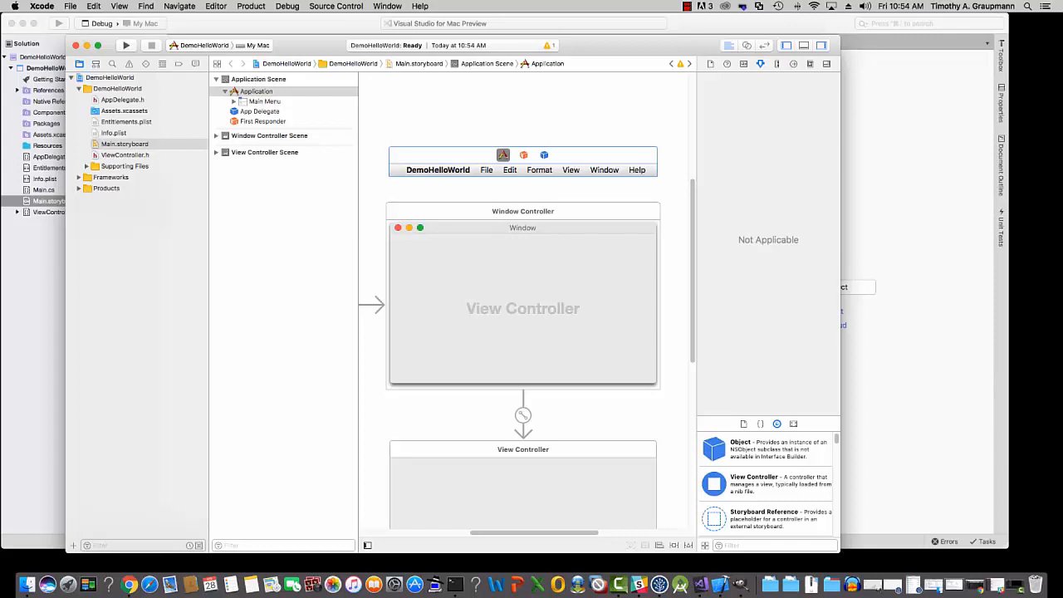
click(124, 155)
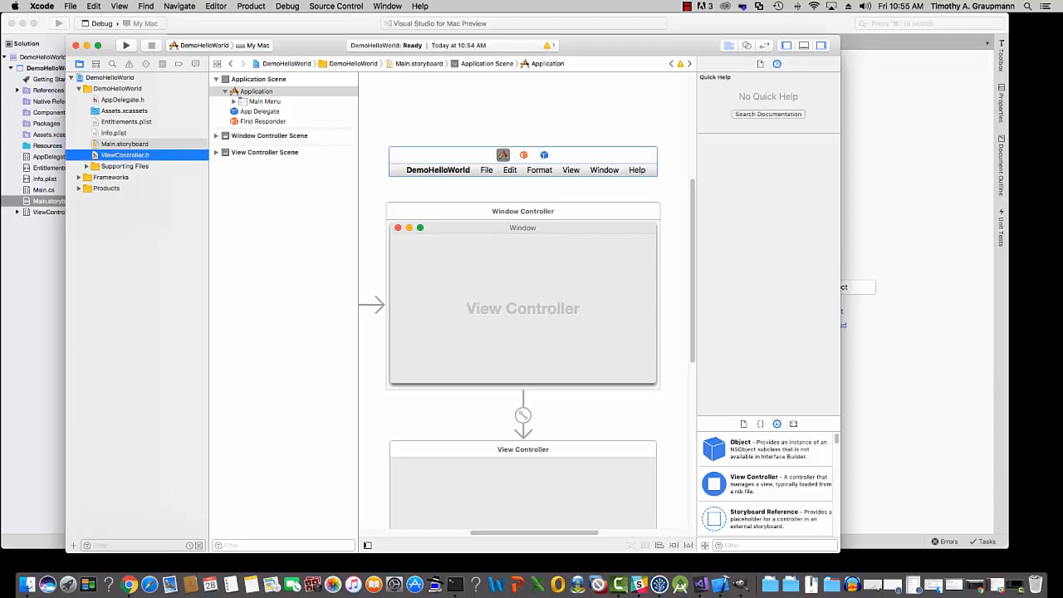
click(125, 144)
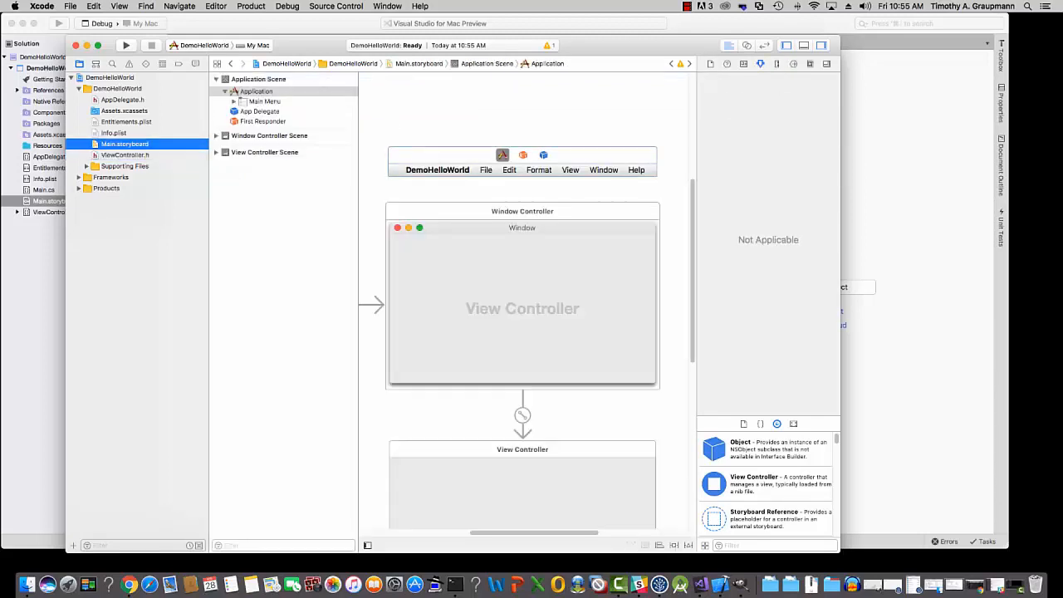
click(125, 155)
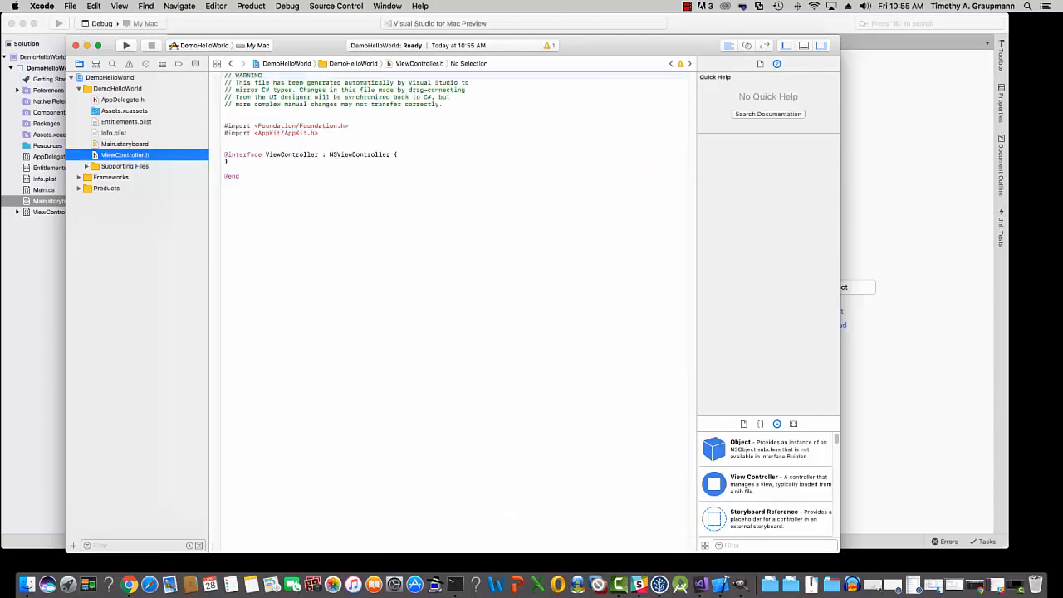
click(124, 144)
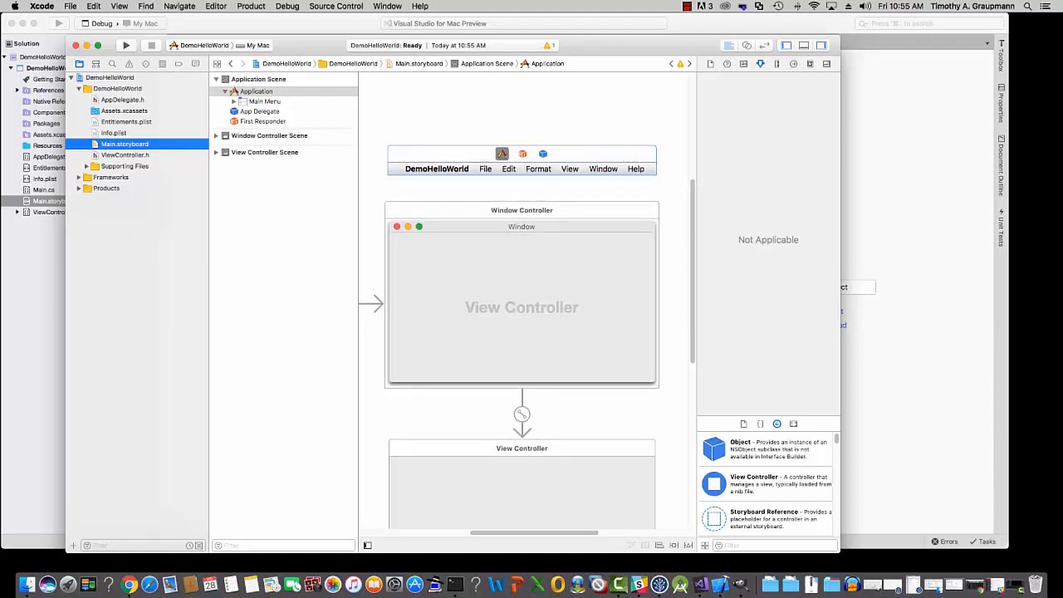
Step: Drag a Label from the Object Library into the View Controller's view
scroll(down, 3)
text(text)
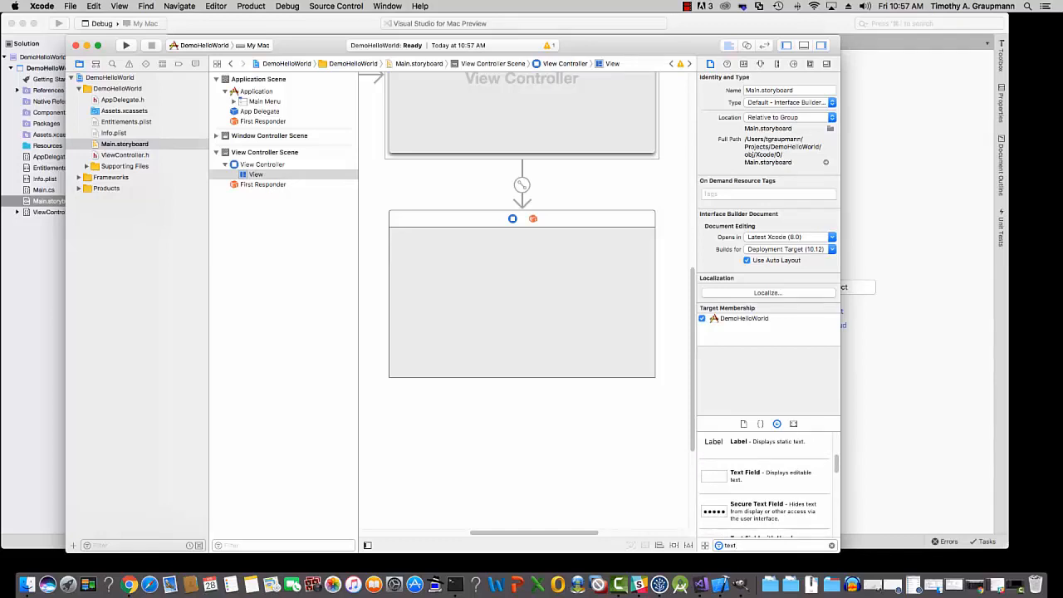
drag(713, 442, 434, 248)
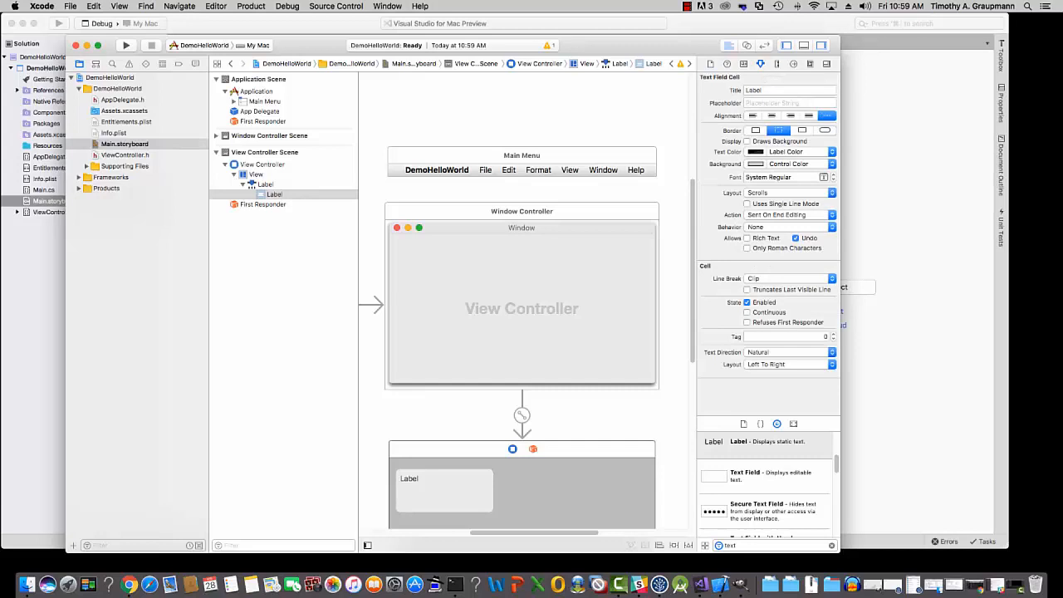
Step: Title the label "You haven't clicked the button" in System 17 and widen it to fit
click(789, 90)
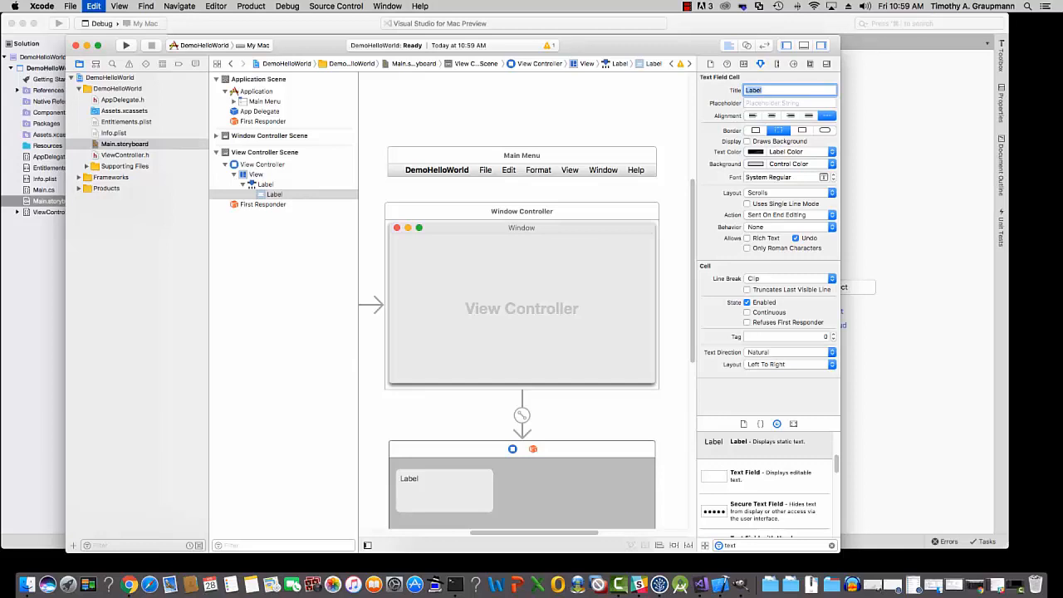
text(You haven't clicked the button)
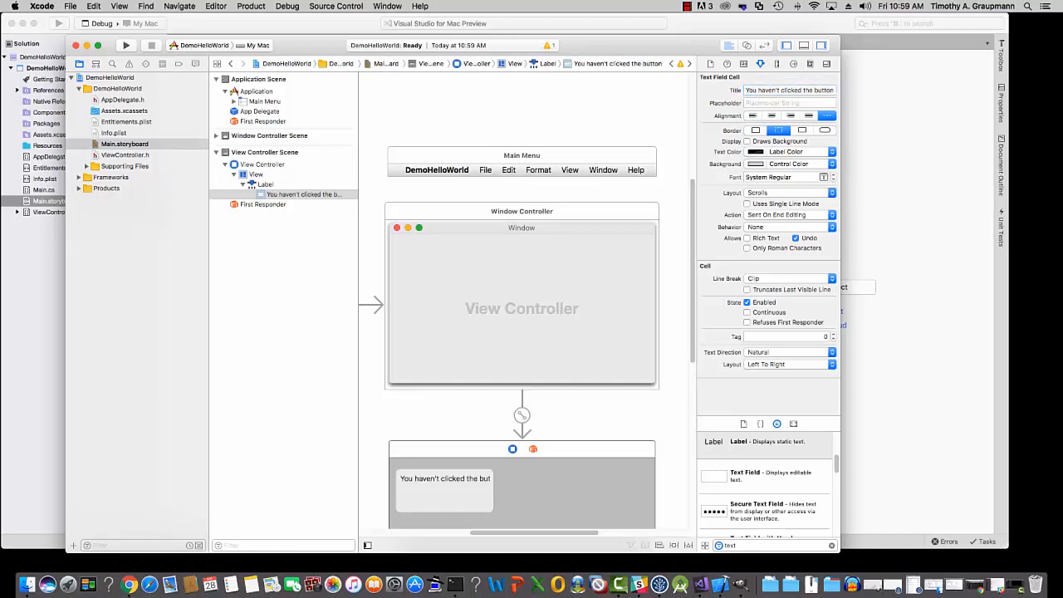
click(256, 173)
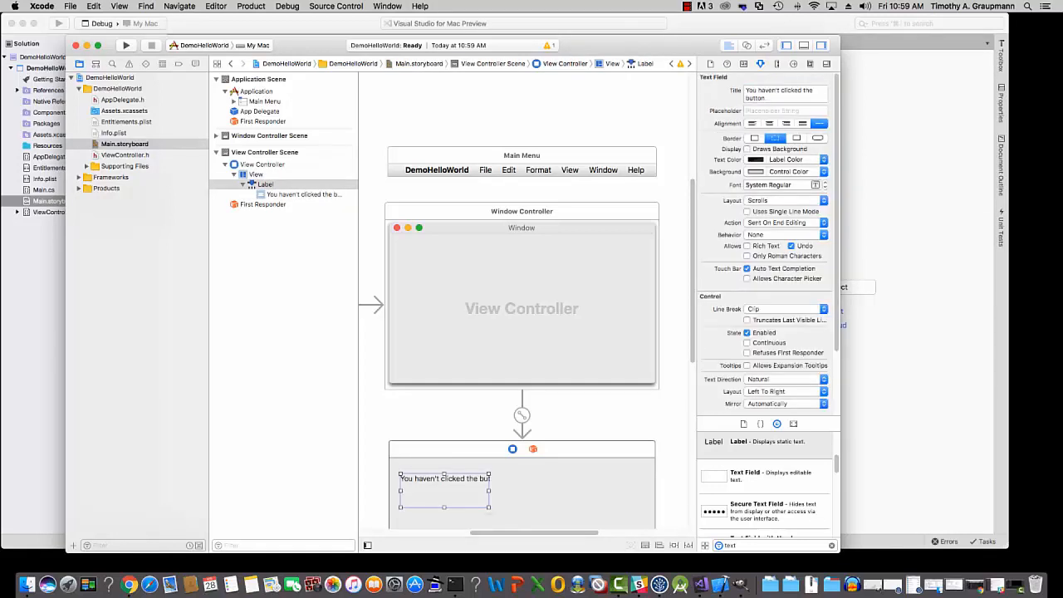
drag(489, 491, 582, 503)
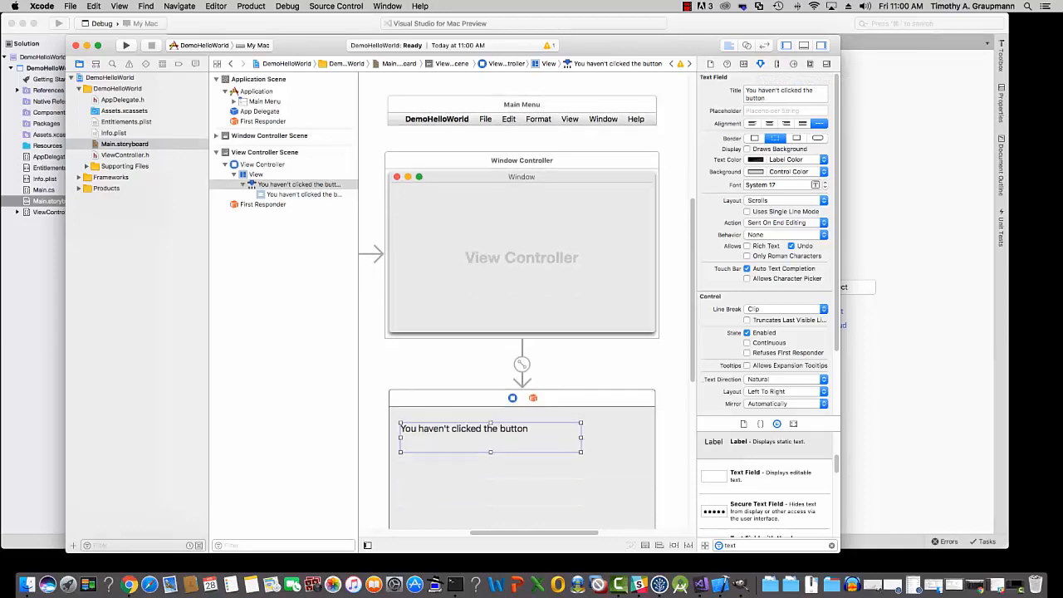
Step: Place two push buttons side by side below the label
scroll(down, 3)
text(push button)
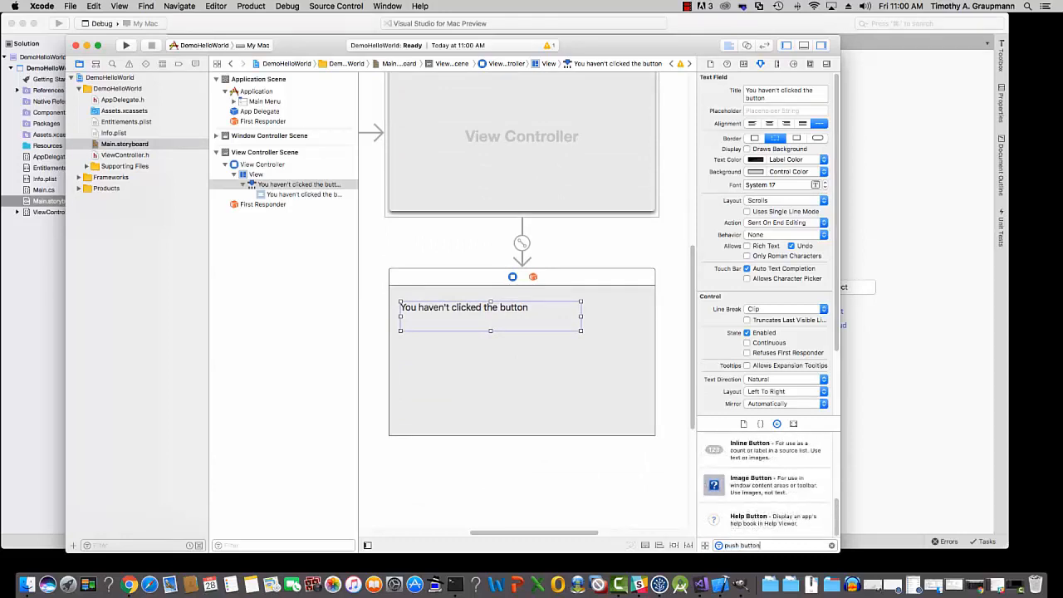
scroll(down, 3)
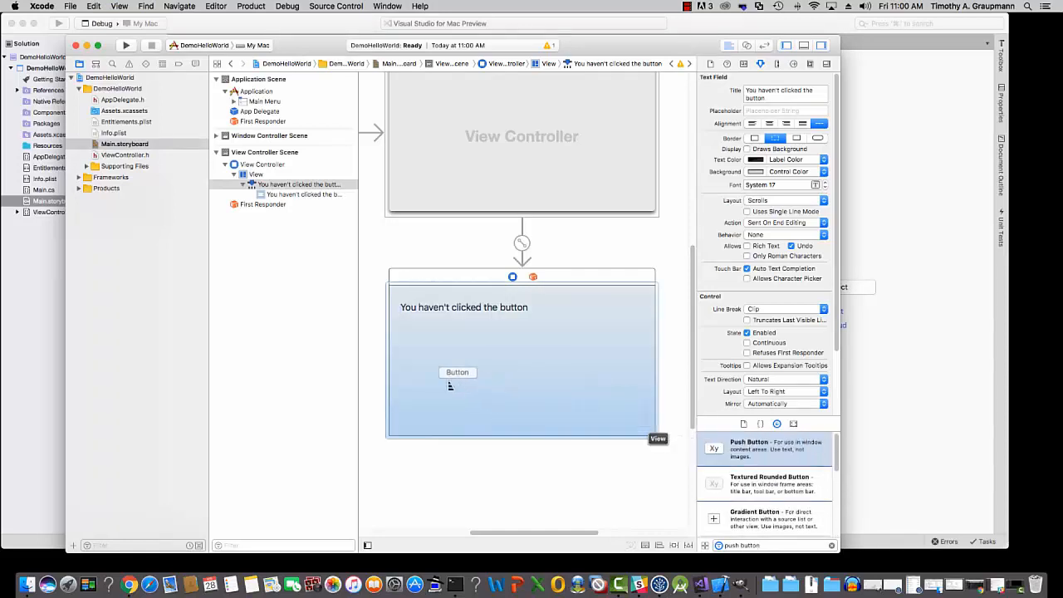
drag(457, 373, 419, 359)
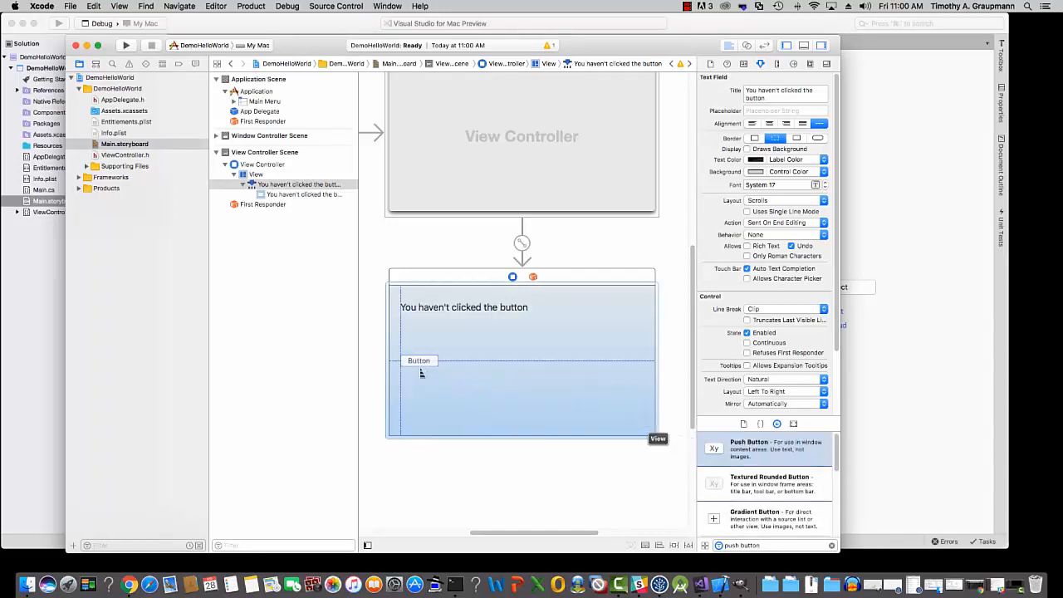
click(419, 359)
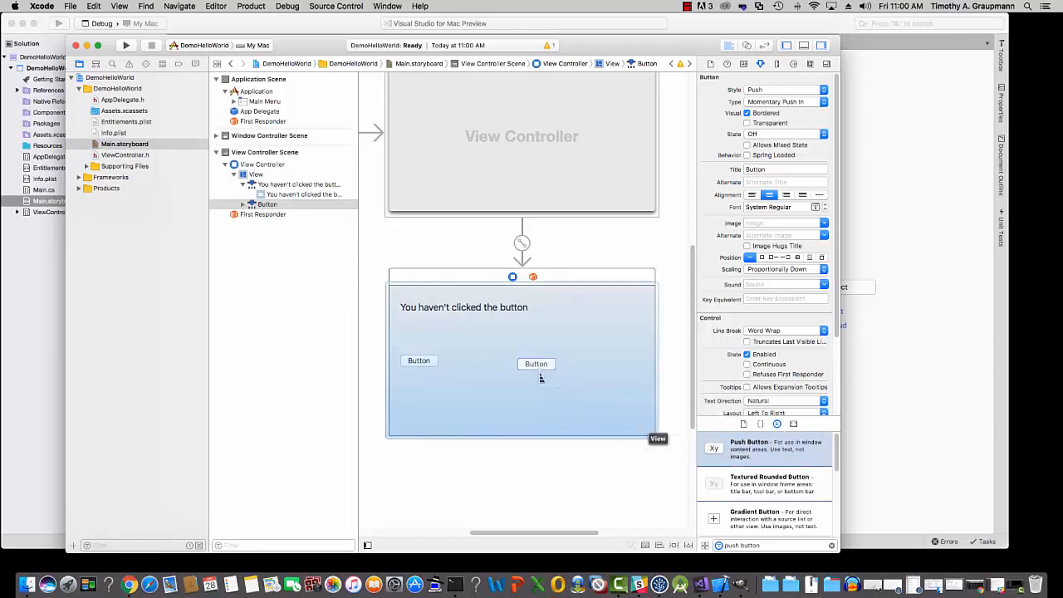
click(536, 364)
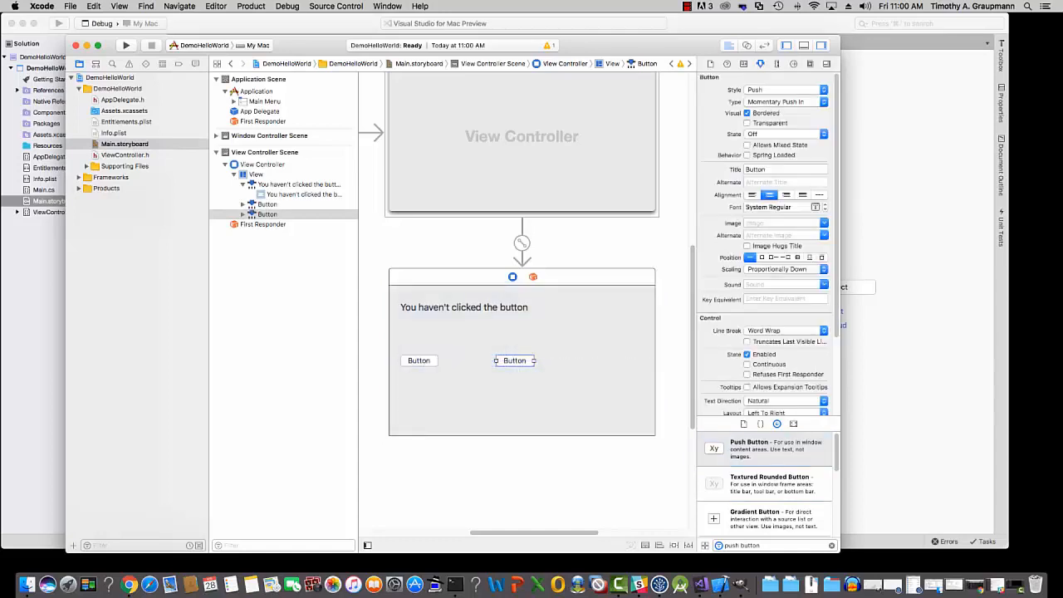
click(419, 360)
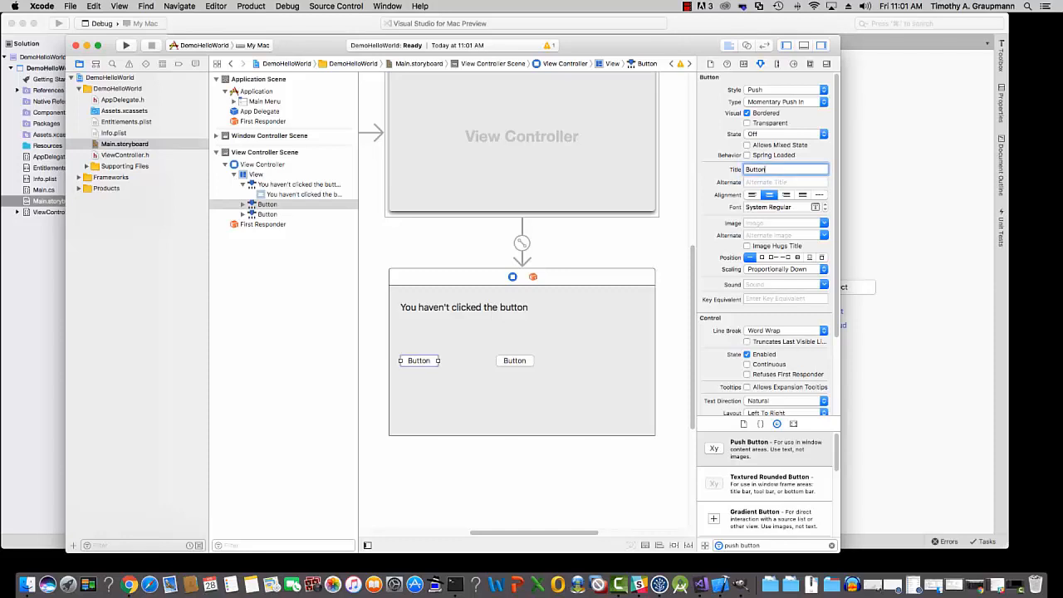
Step: Retitle the left button 'Button A' and the right one 'Button B'
text(A)
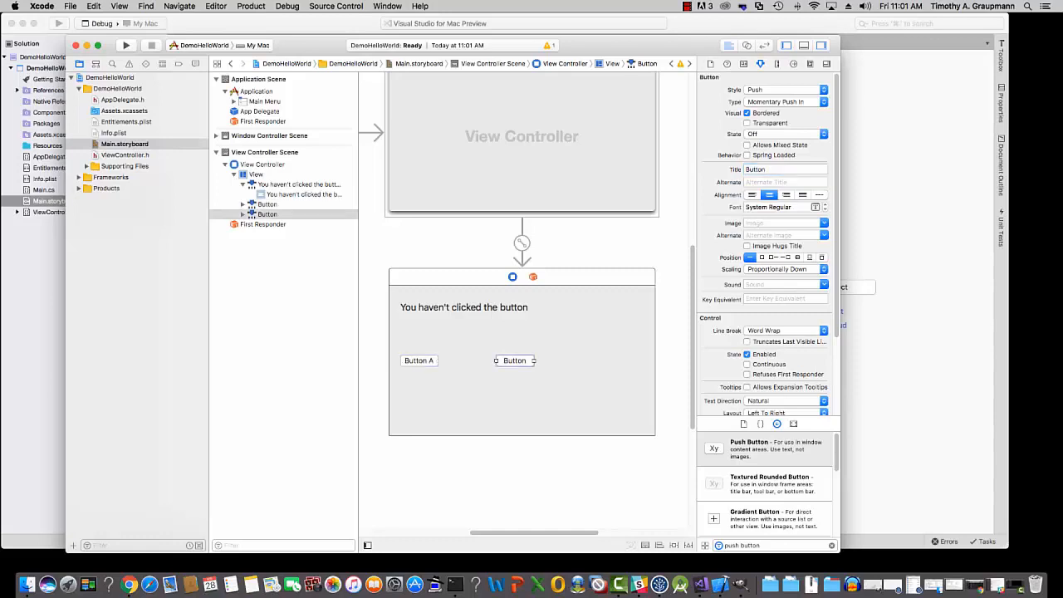
click(785, 168)
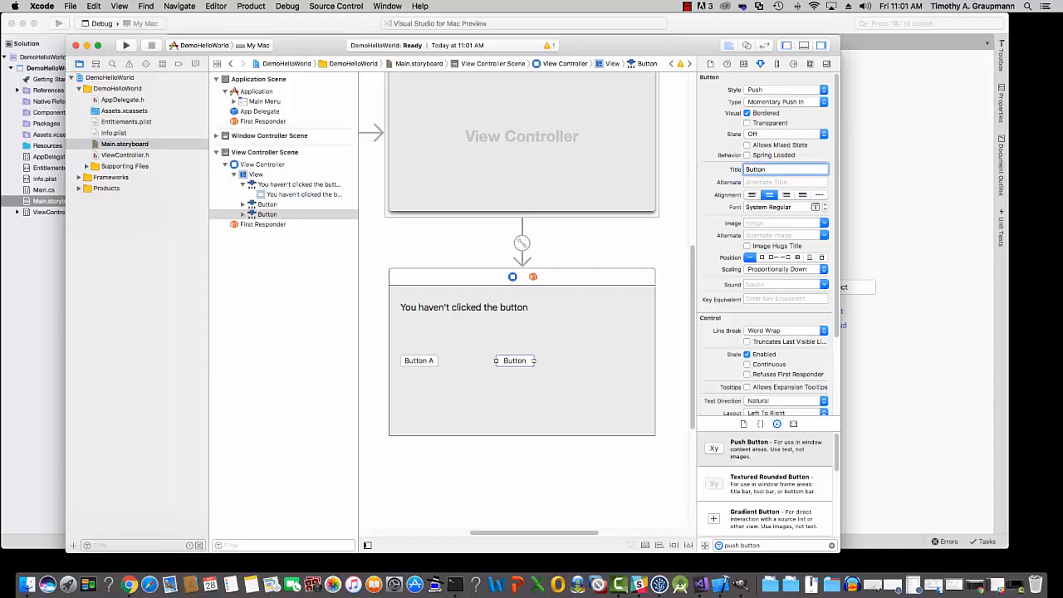
text(Button B)
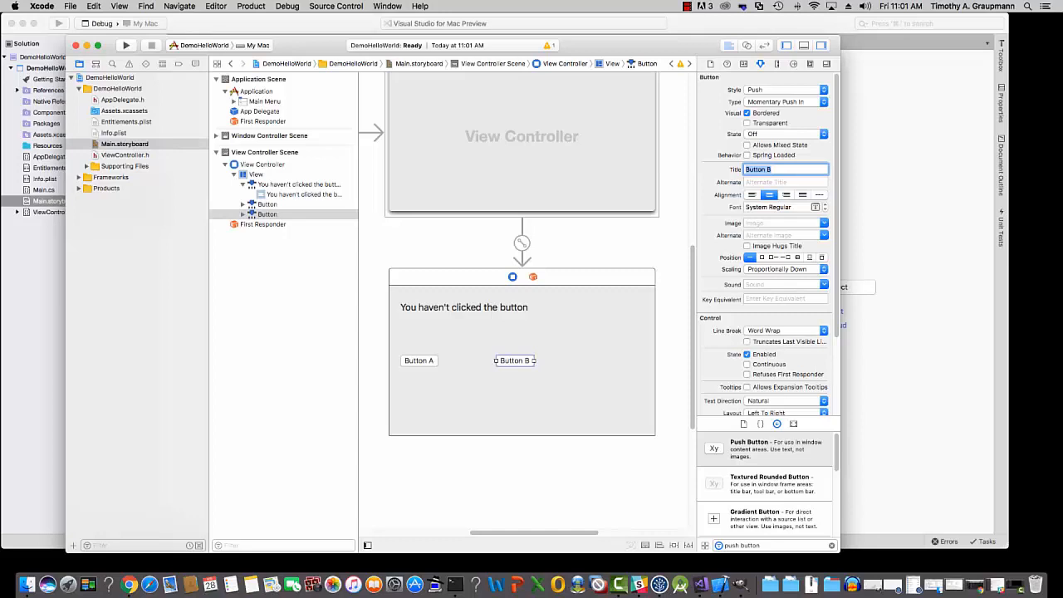
click(464, 307)
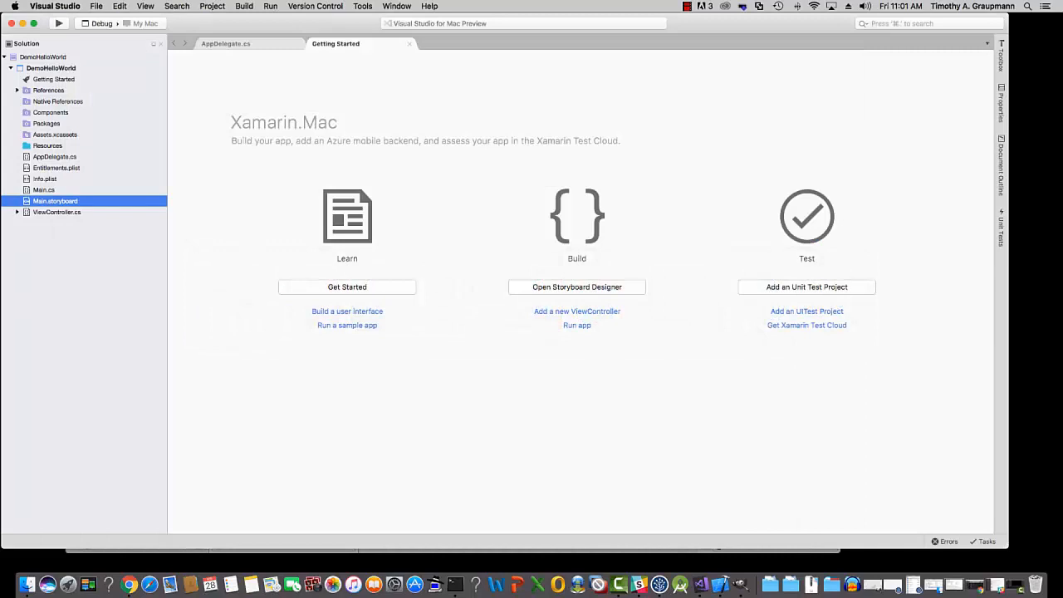
Step: Switch to the DemoHelloWorld solution's Getting Started tab in Visual Studio for Mac
click(58, 23)
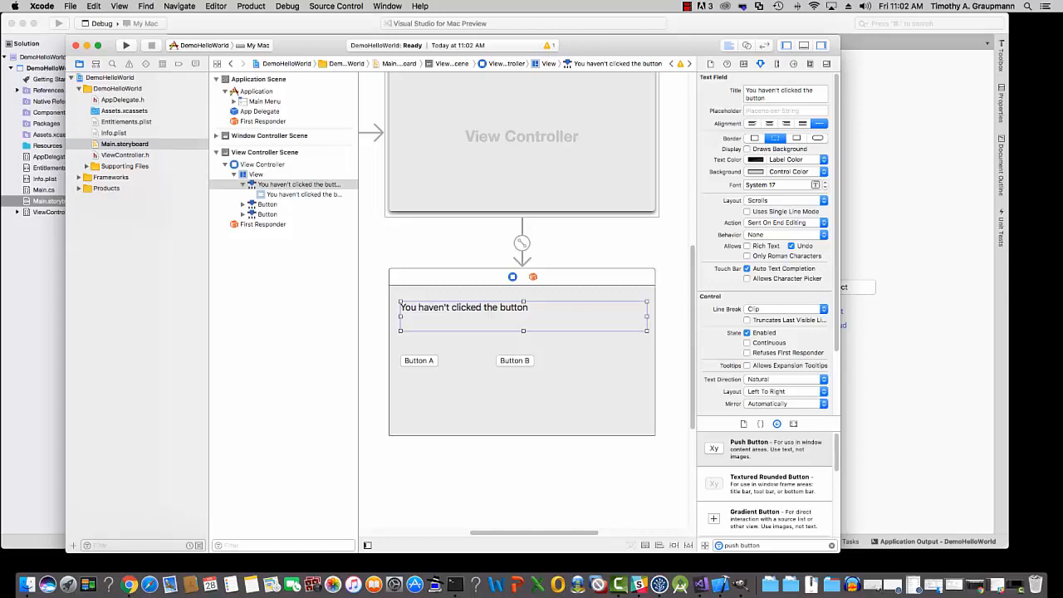
Step: Select the 'You haven't clicked the button' label in the storyboard
click(126, 156)
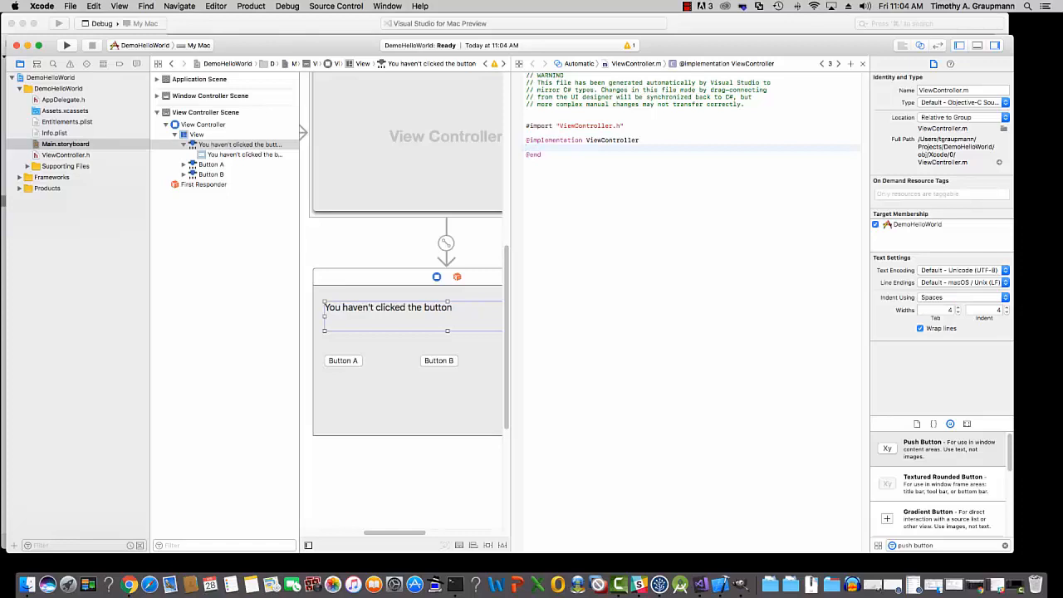
Step: Show ViewController.h beside the storyboard via Manual > DemoHelloWorld > DemoHelloWorld
click(579, 63)
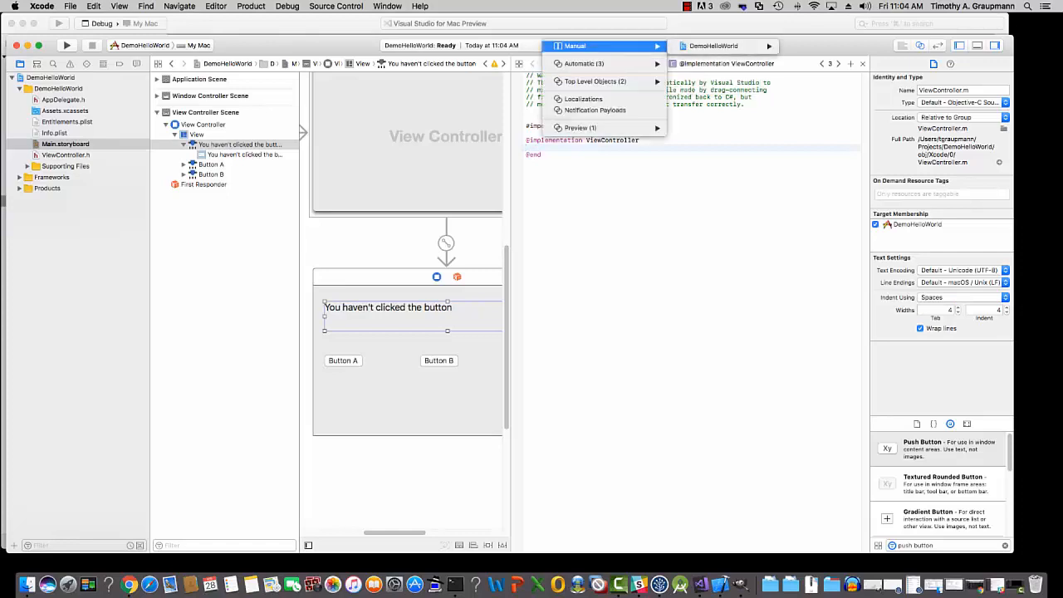
mouse_move(723, 45)
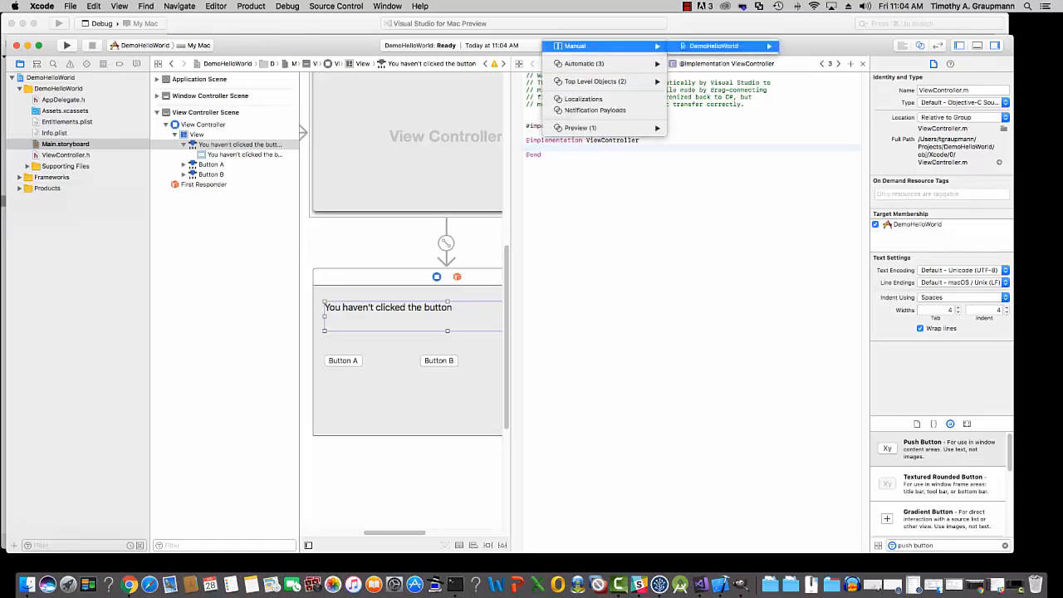
click(827, 45)
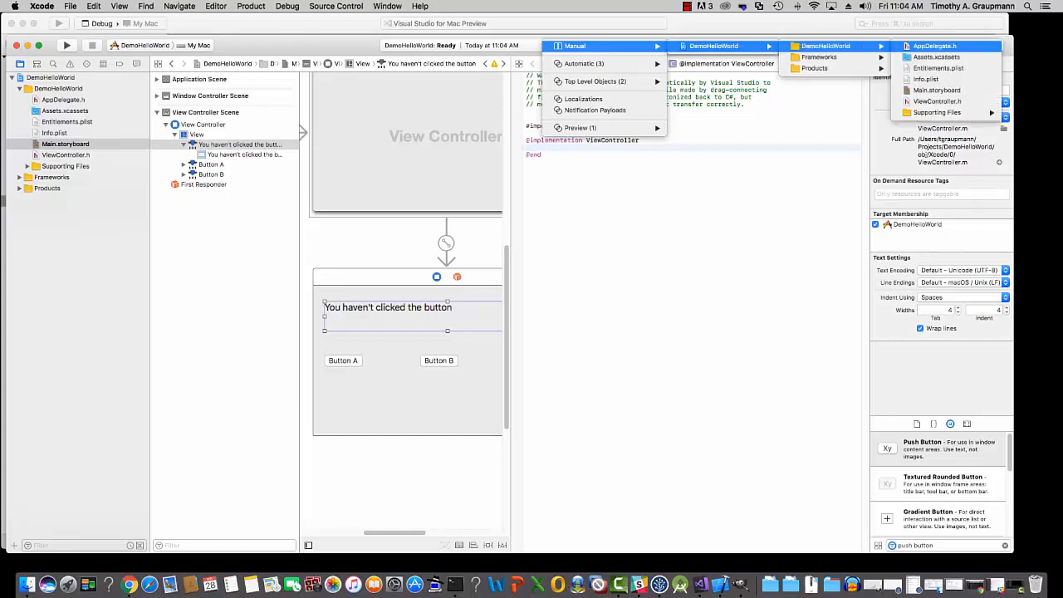
click(937, 100)
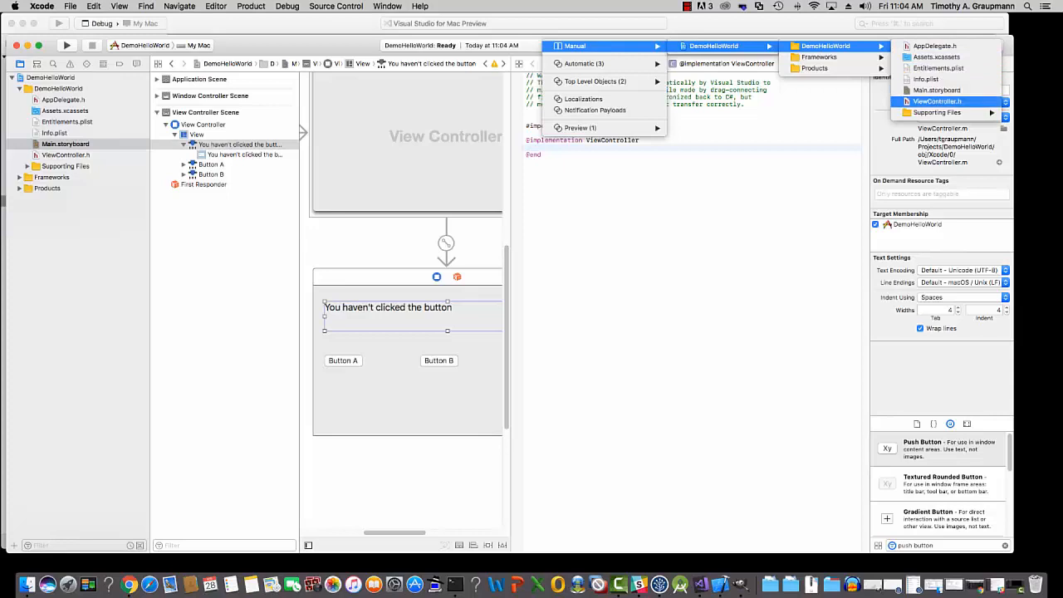
click(938, 102)
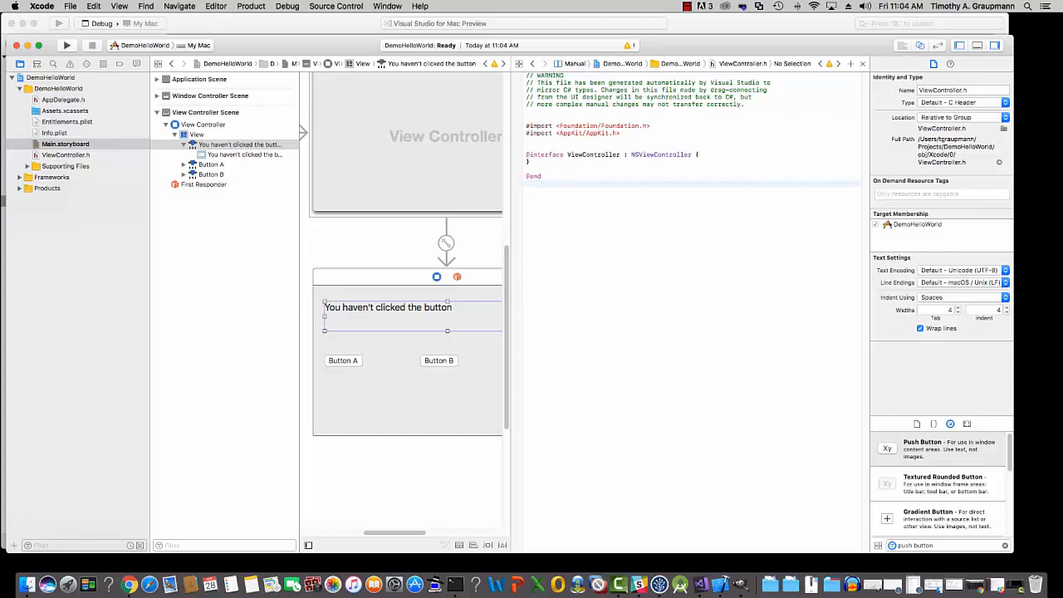
click(526, 184)
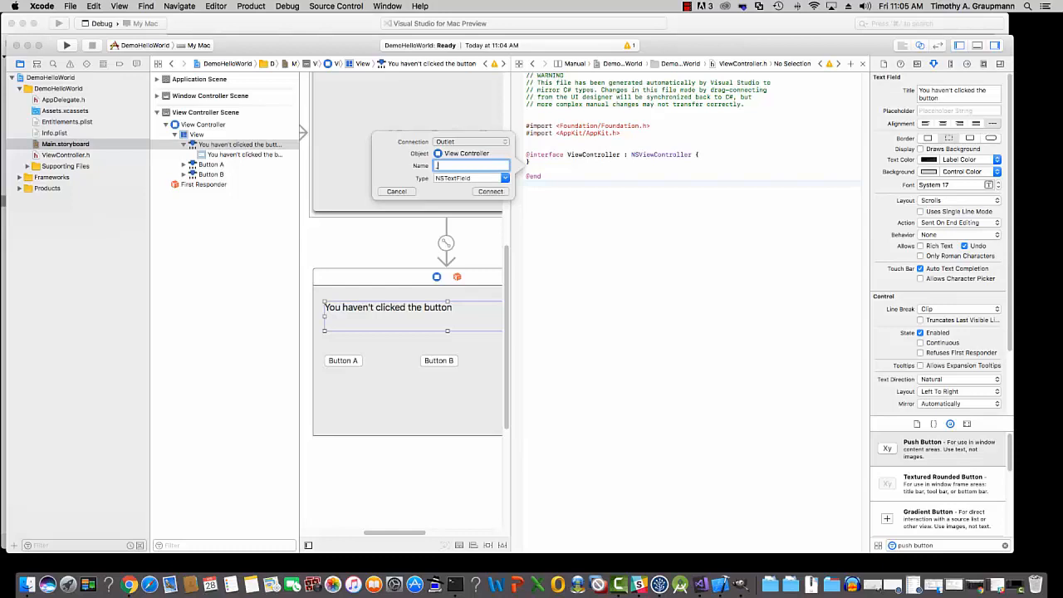
Step: Connect the label to ViewController.h as the outlet _mLabel
text(_n)
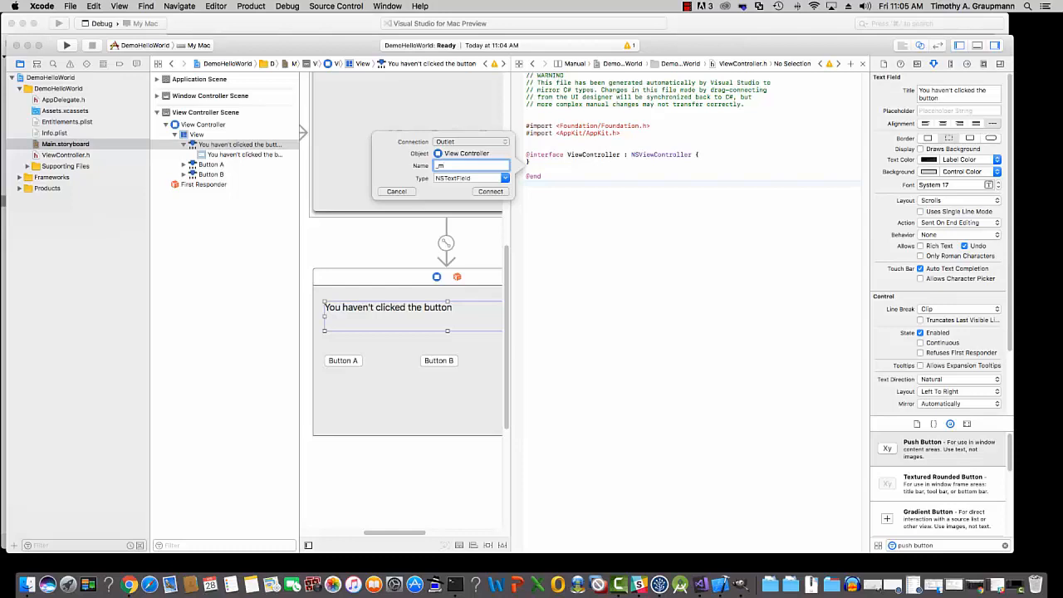
text(Labl)
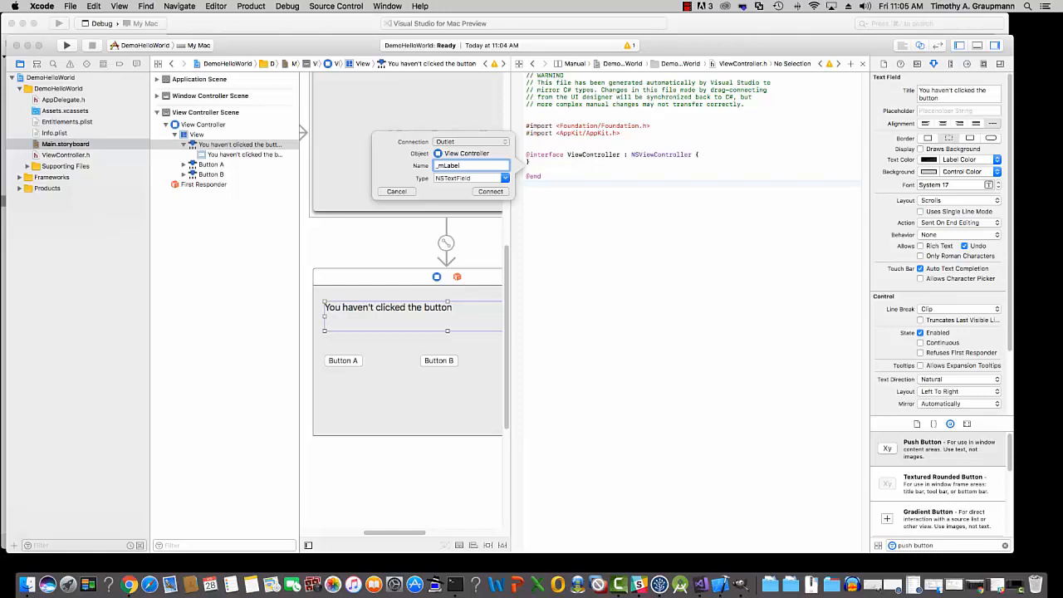
click(491, 191)
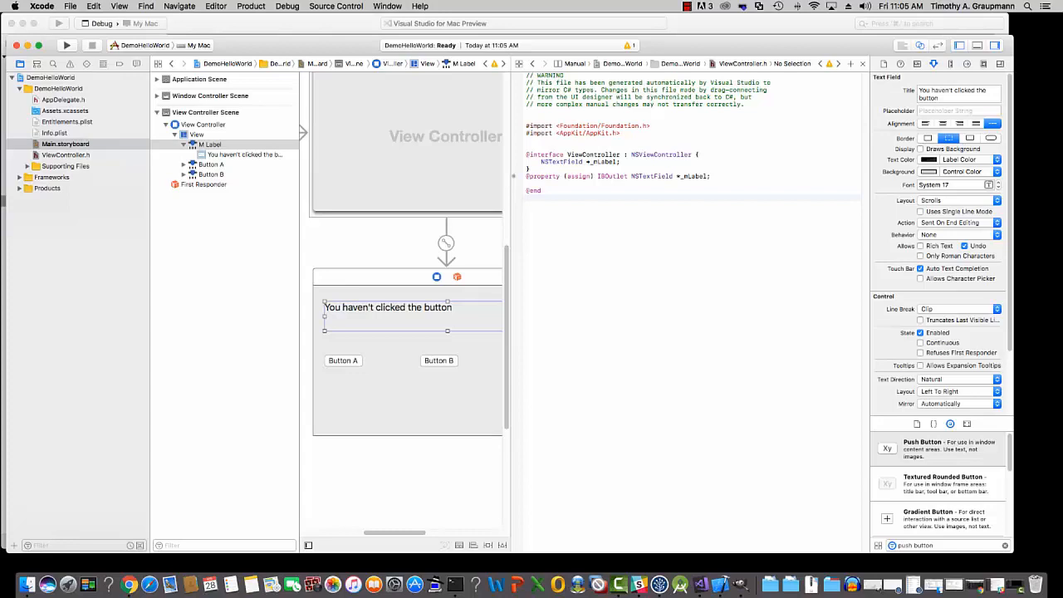
click(343, 360)
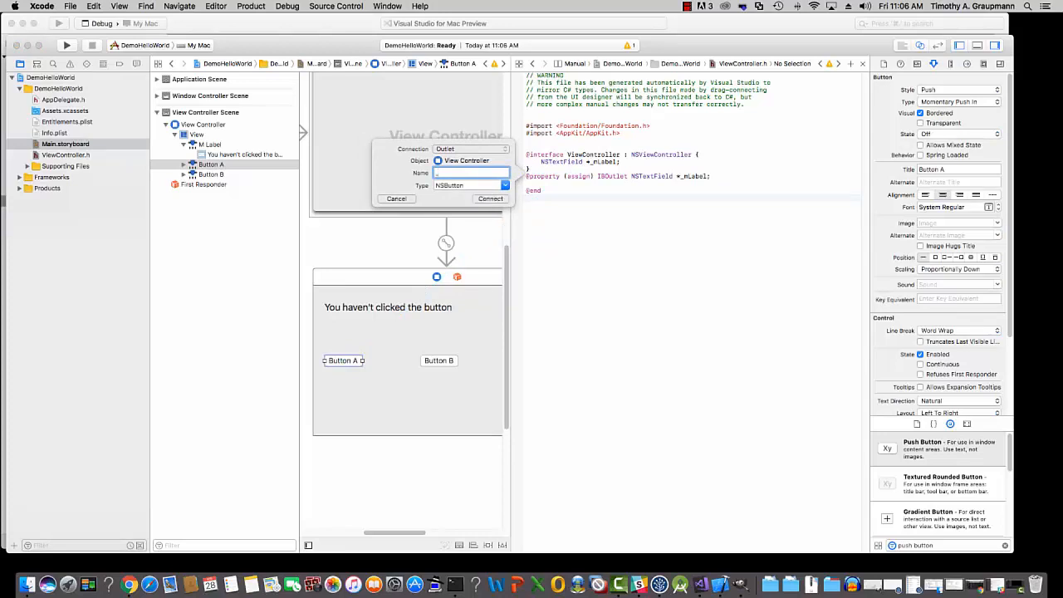
Step: Connect Button A to ViewController.h as the NSButton outlet _mButtonA
text(m)
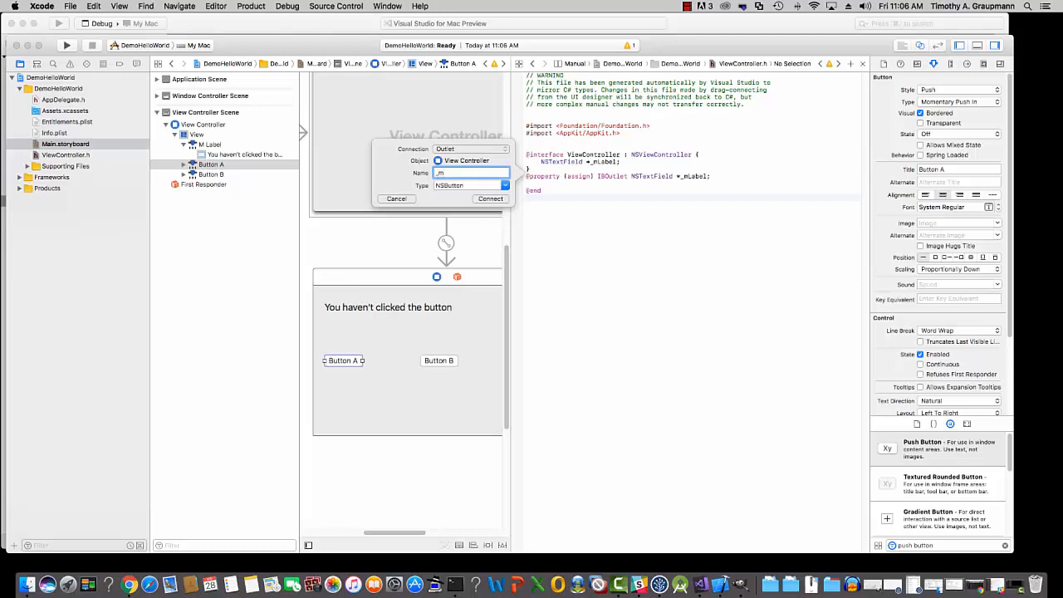
text(ButtonA)
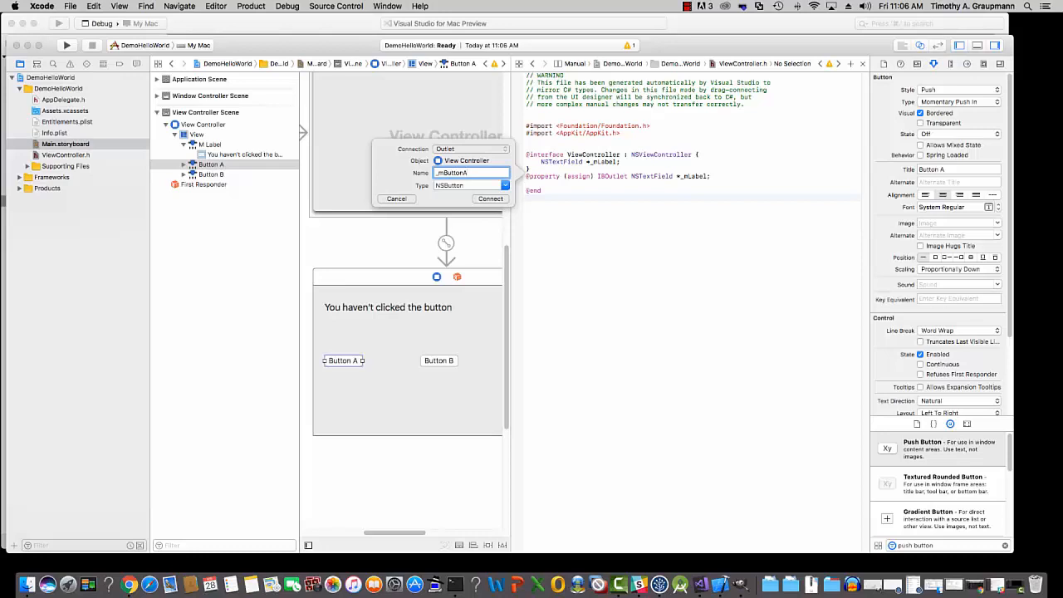
click(490, 199)
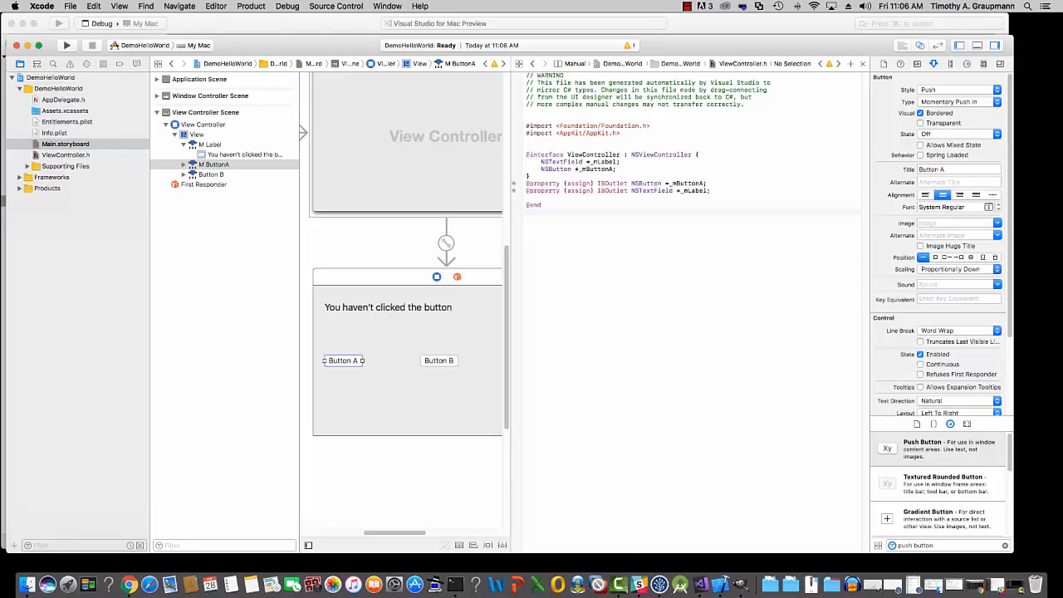
drag(343, 360, 544, 247)
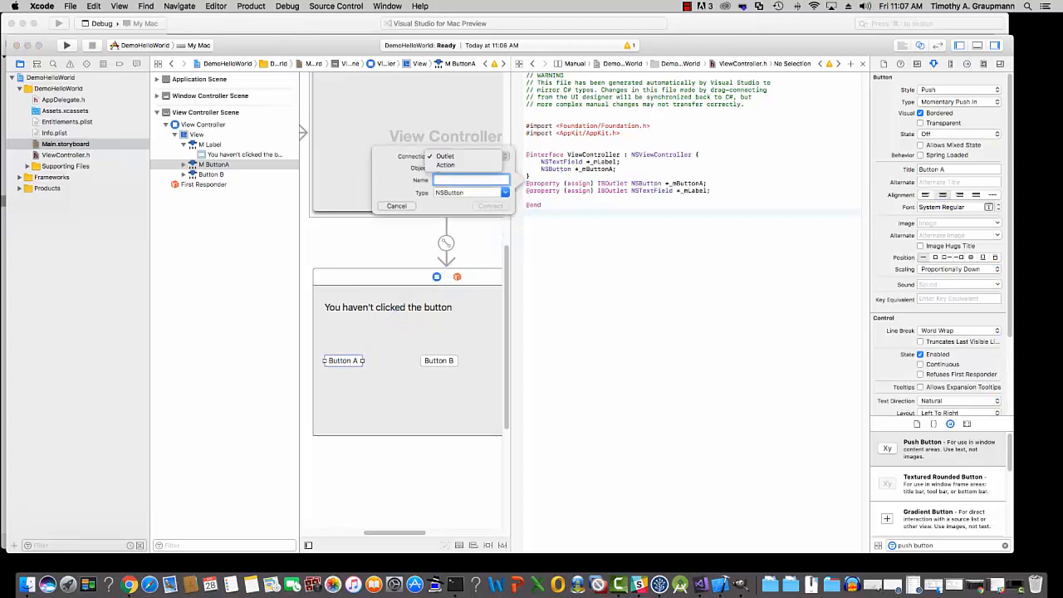
Step: Make Button A's new connection an action named OnClickButtonA and connect it
click(445, 164)
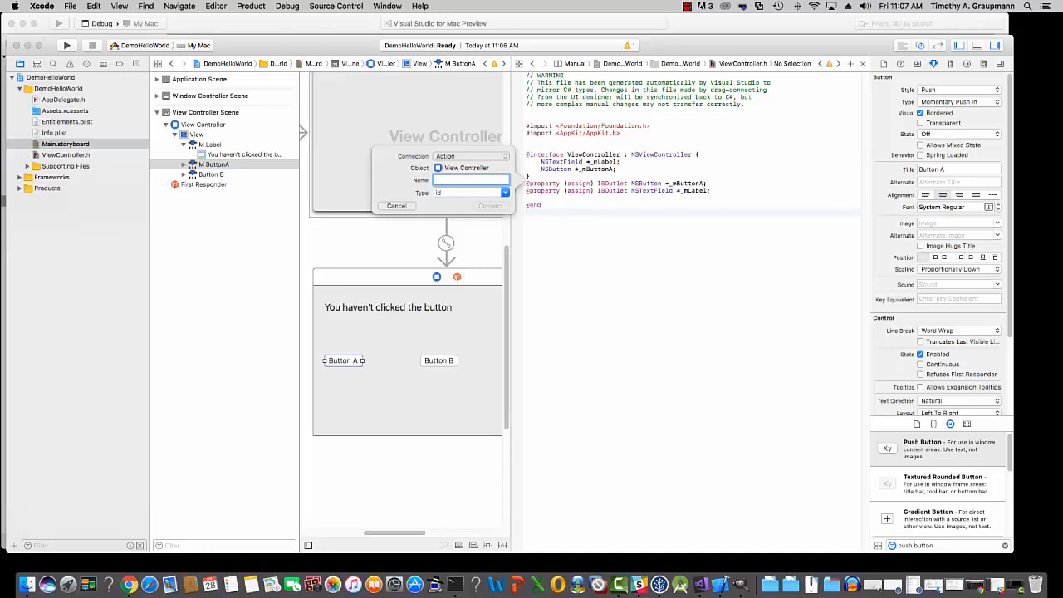
text(OnClick)
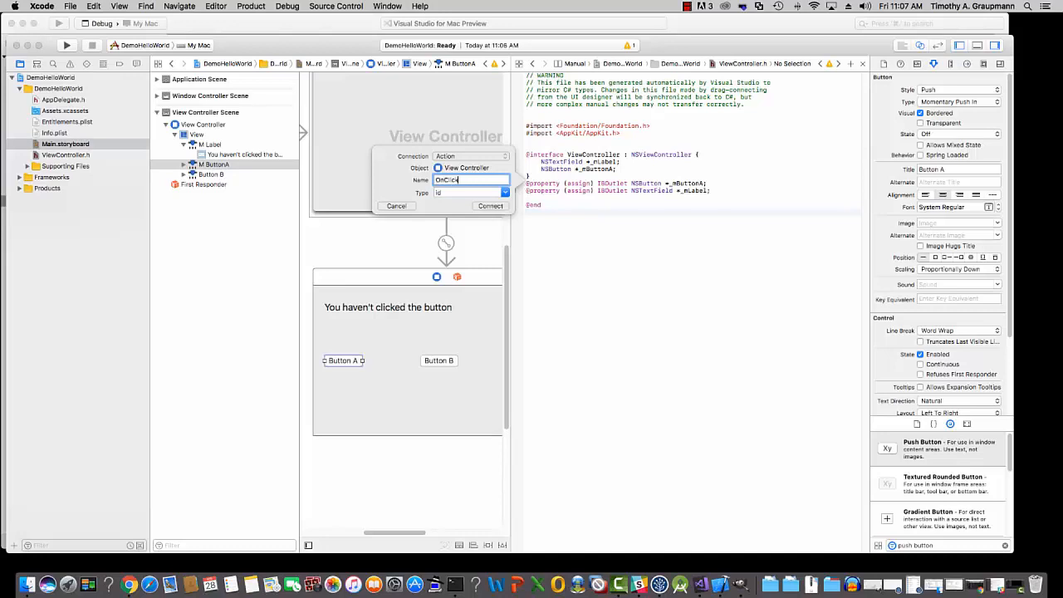
text(ButtonA)
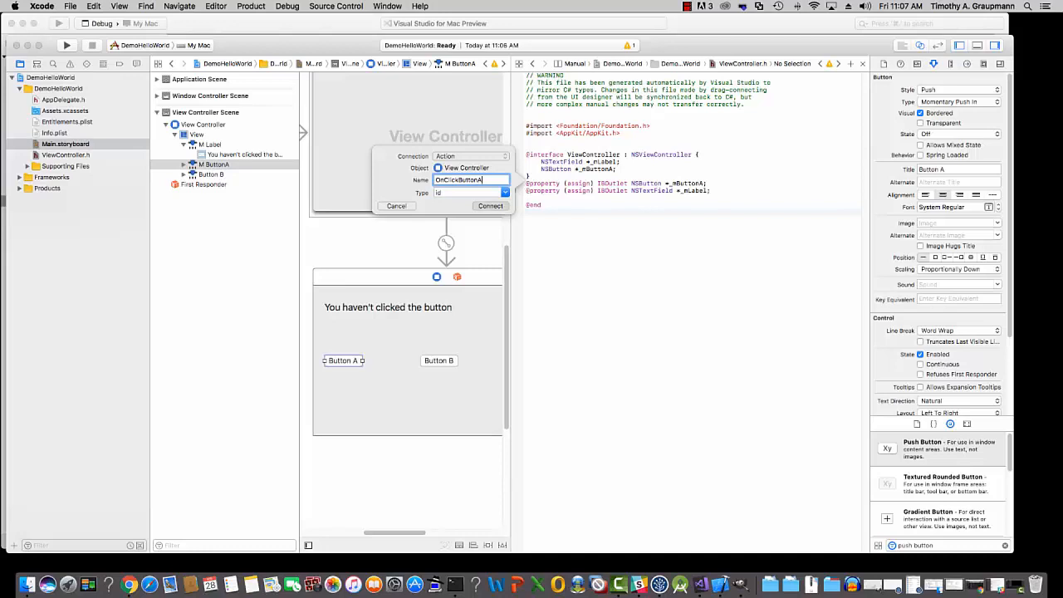
click(490, 205)
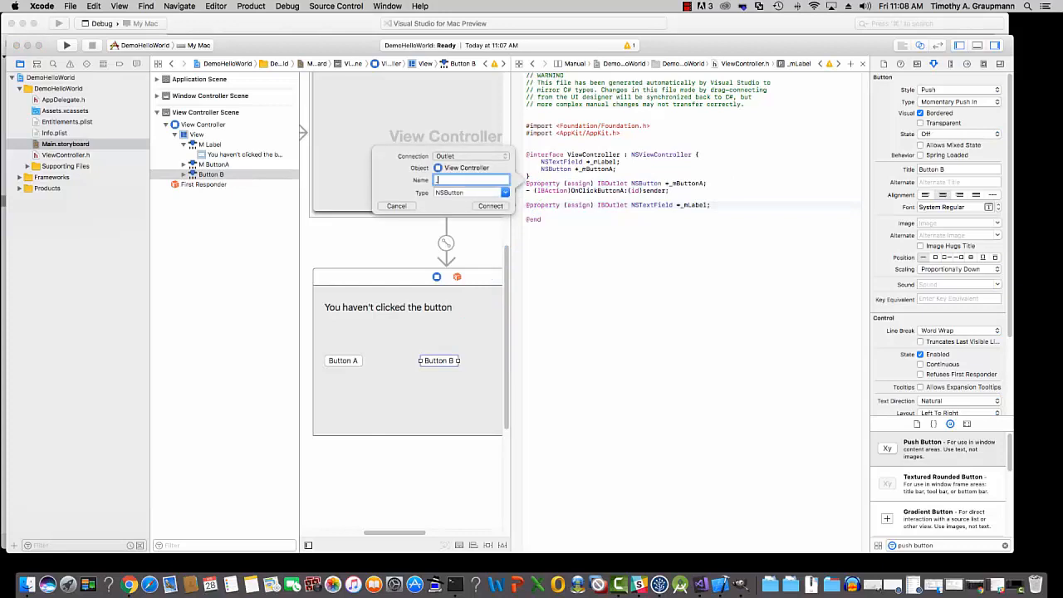
Step: Name Button B's outlet _mButtonB and connect it
text(_mButtonB)
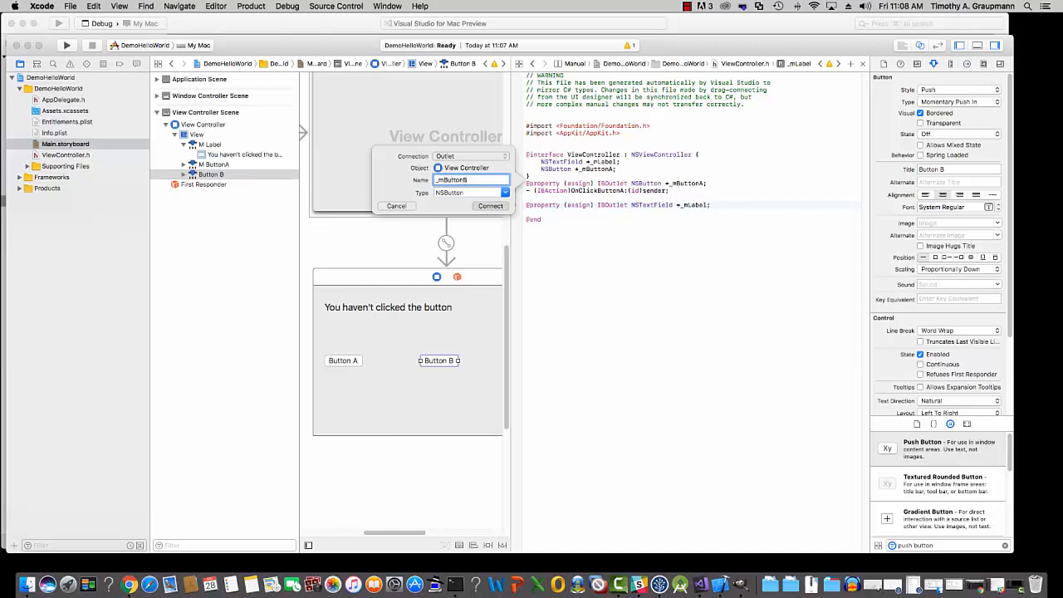
click(490, 205)
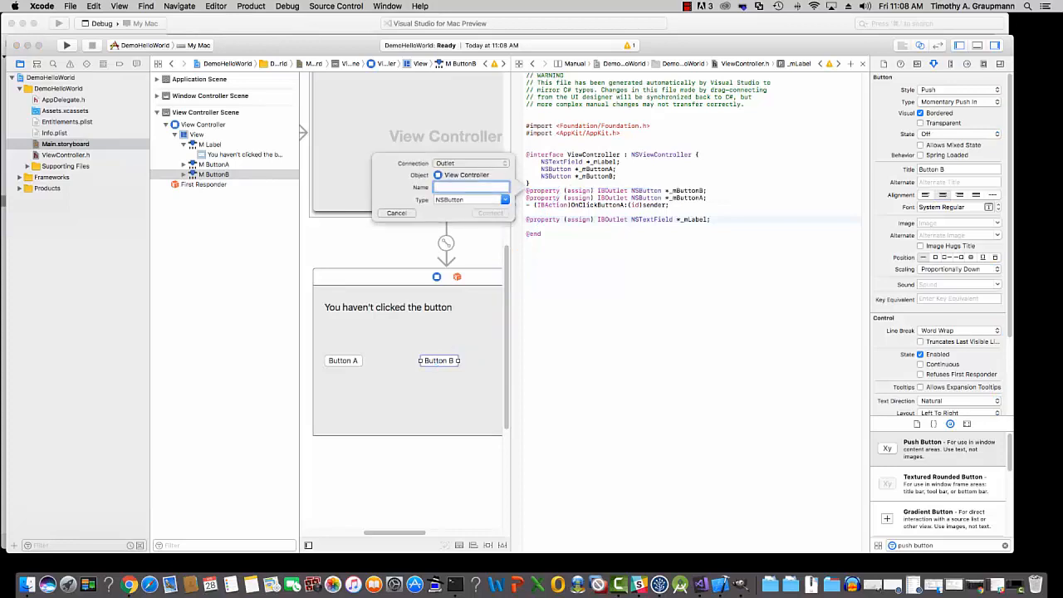
Step: Change Button B's connection to Action named OnClickButtonB and connect it
click(471, 163)
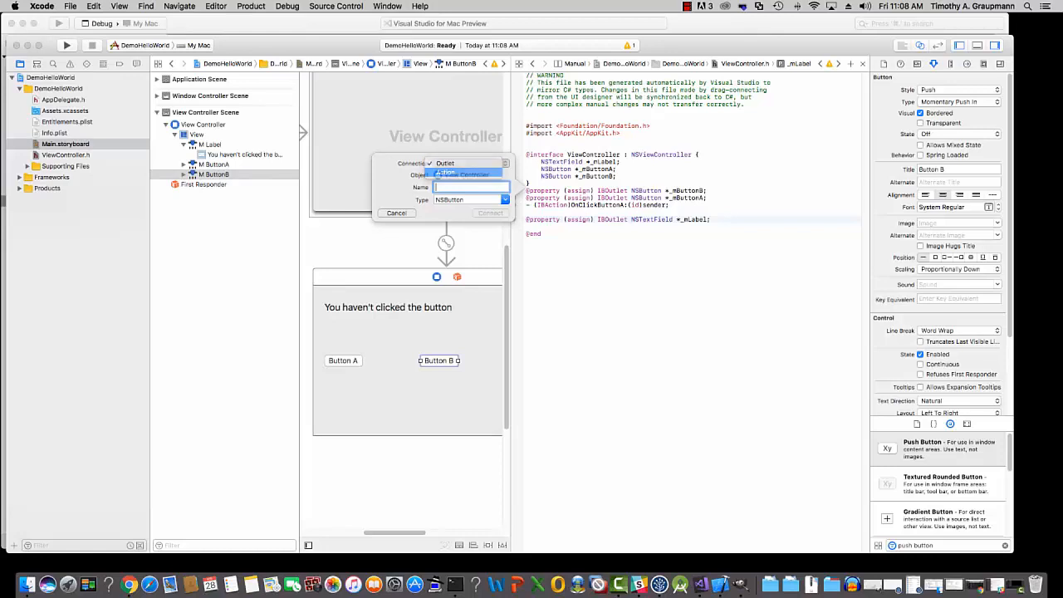
click(465, 174)
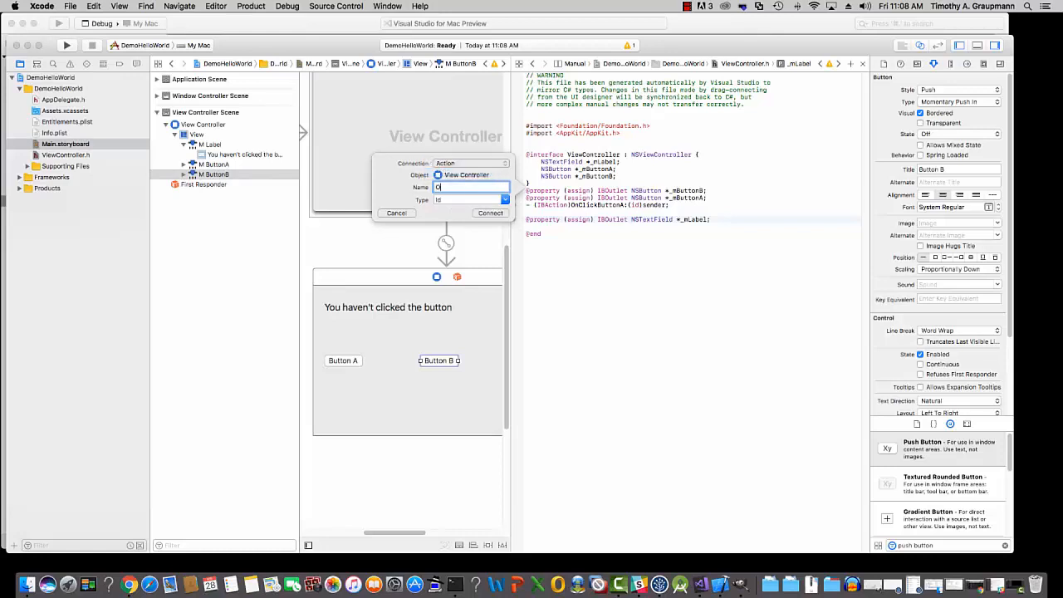
text(nClickButto)
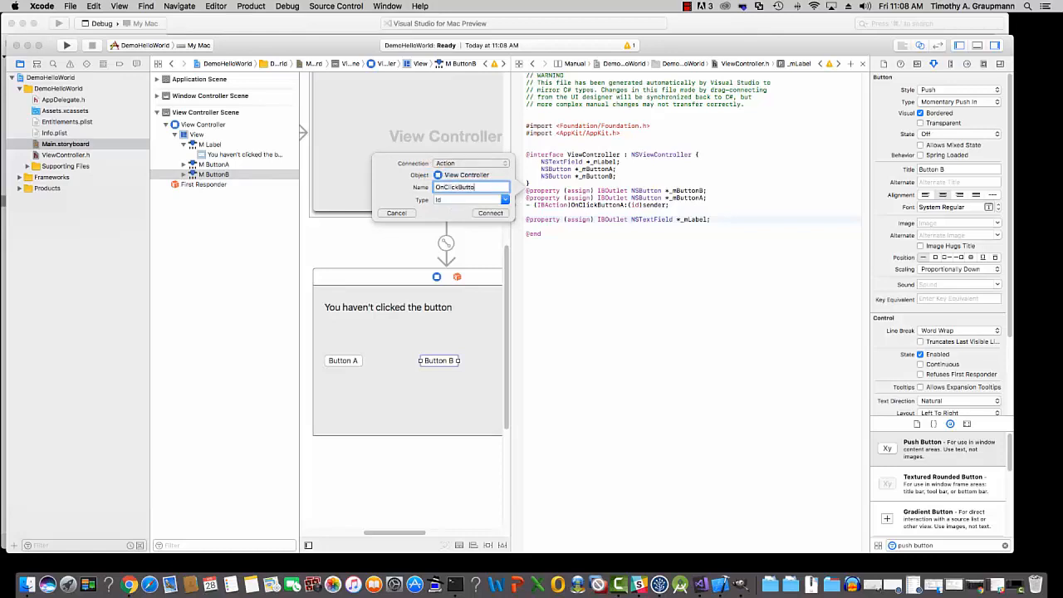
text(B)
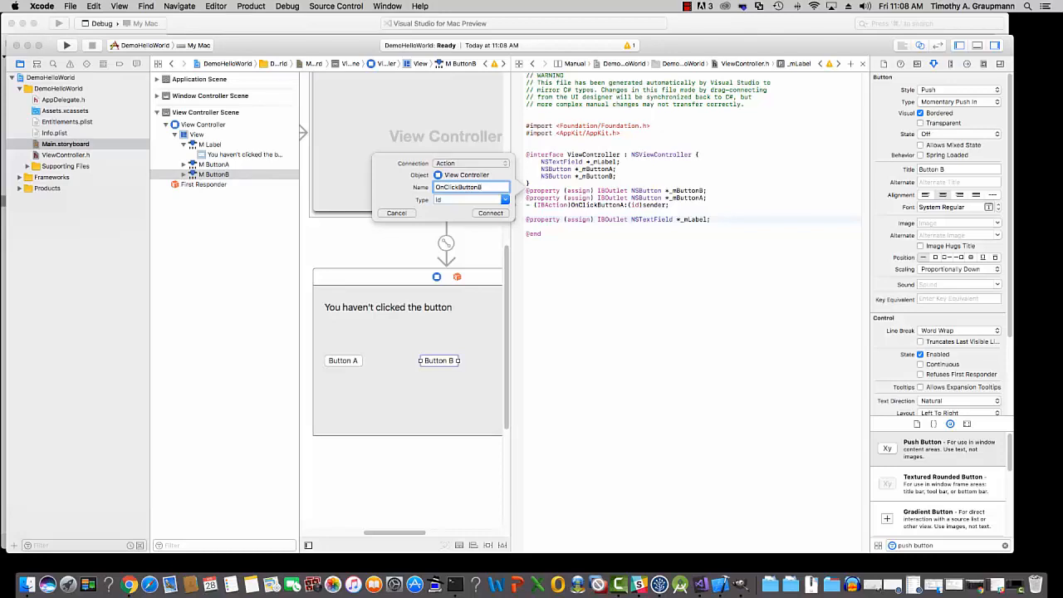
click(490, 213)
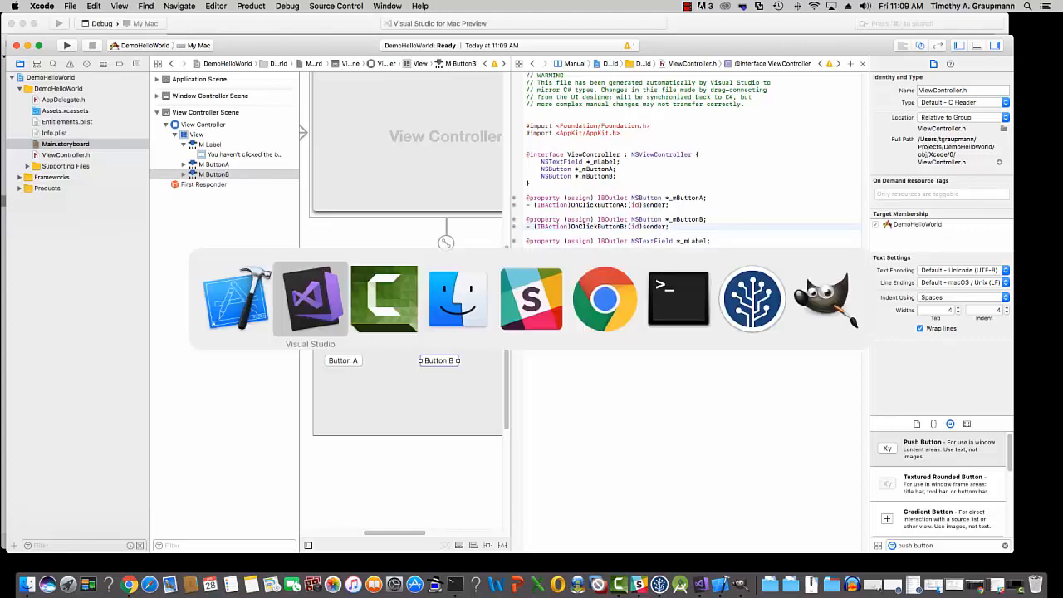
Step: Review the synced outlets and actions in Visual Studio's view controller files, then return to Xcode
click(310, 297)
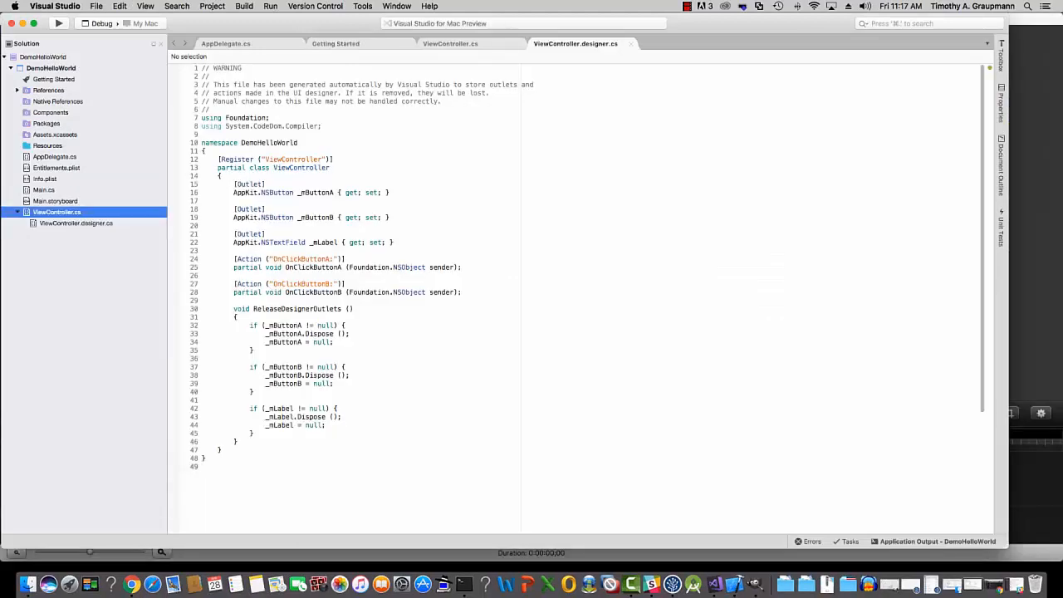
click(450, 44)
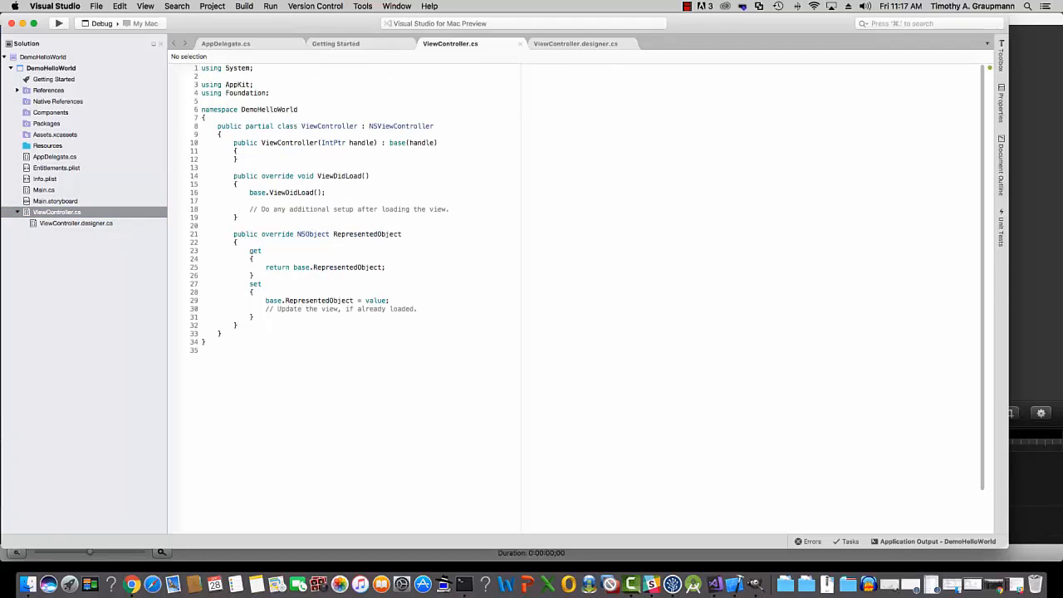
click(576, 43)
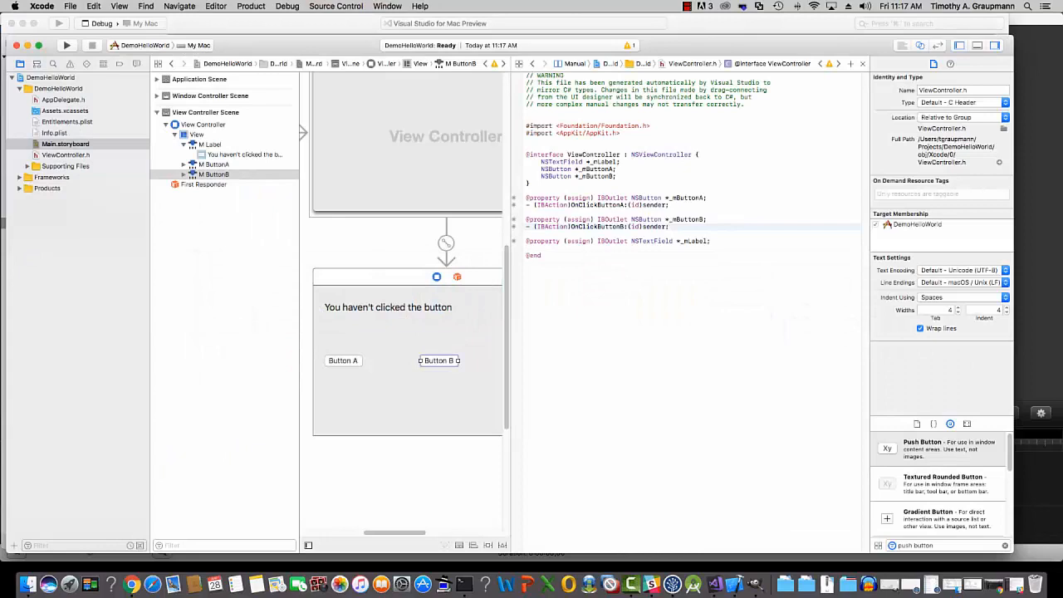
click(669, 227)
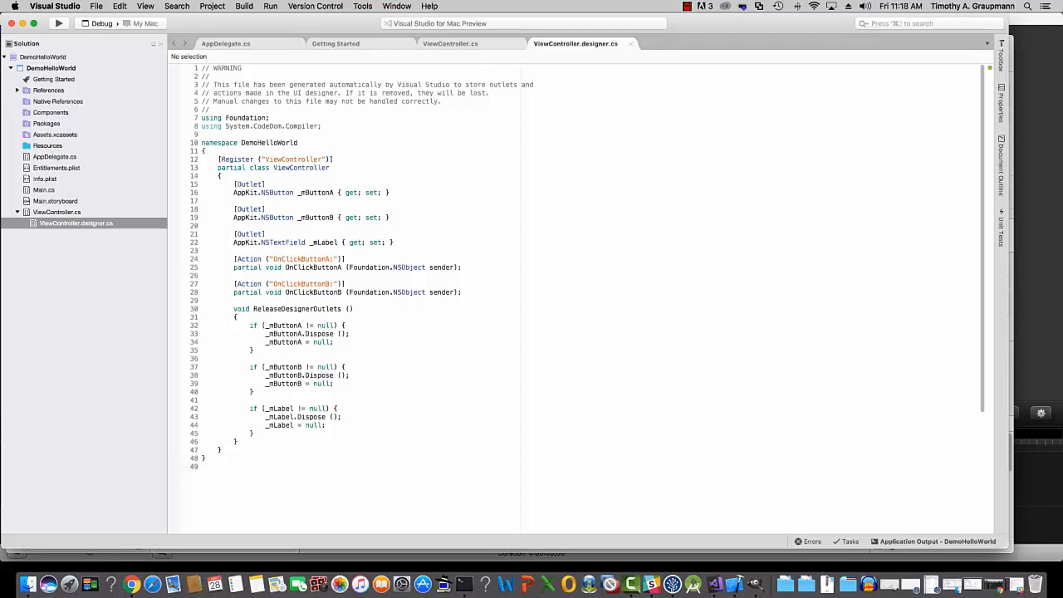
mouse_move(283, 333)
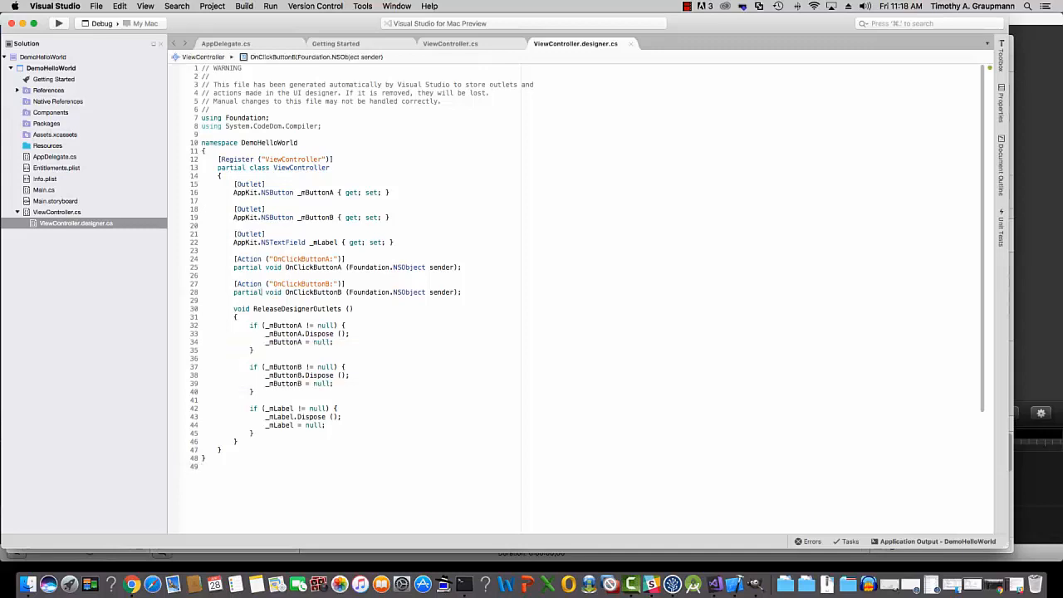
Step: Select the partial OnClickButtonA and OnClickButtonB declarations in ViewController.designer.cs
drag(234, 266, 462, 291)
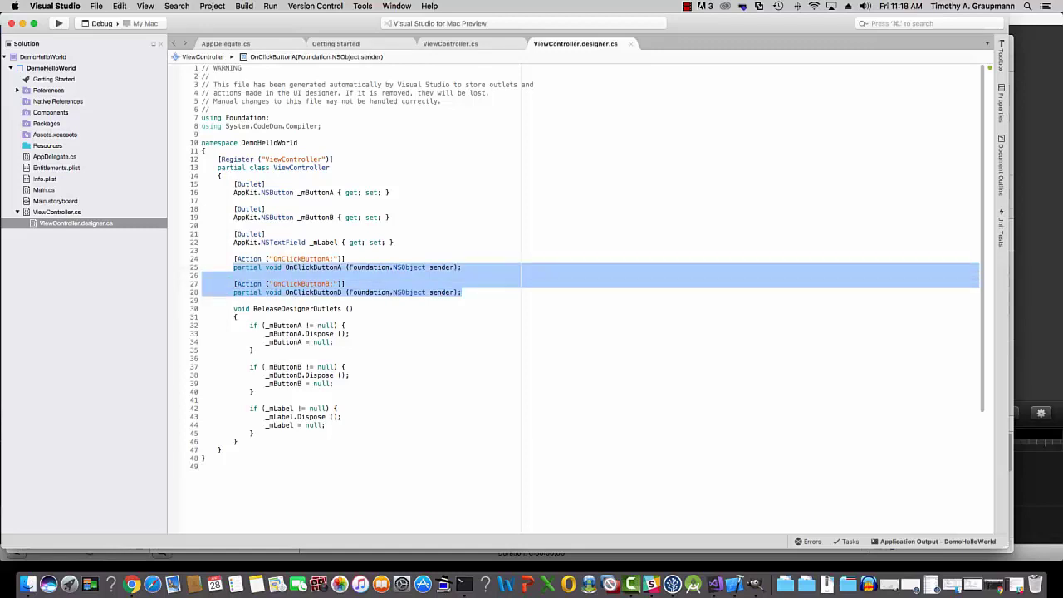
Step: Add empty partial OnClickButtonA and OnClickButtonB methods to ViewController.cs
click(450, 43)
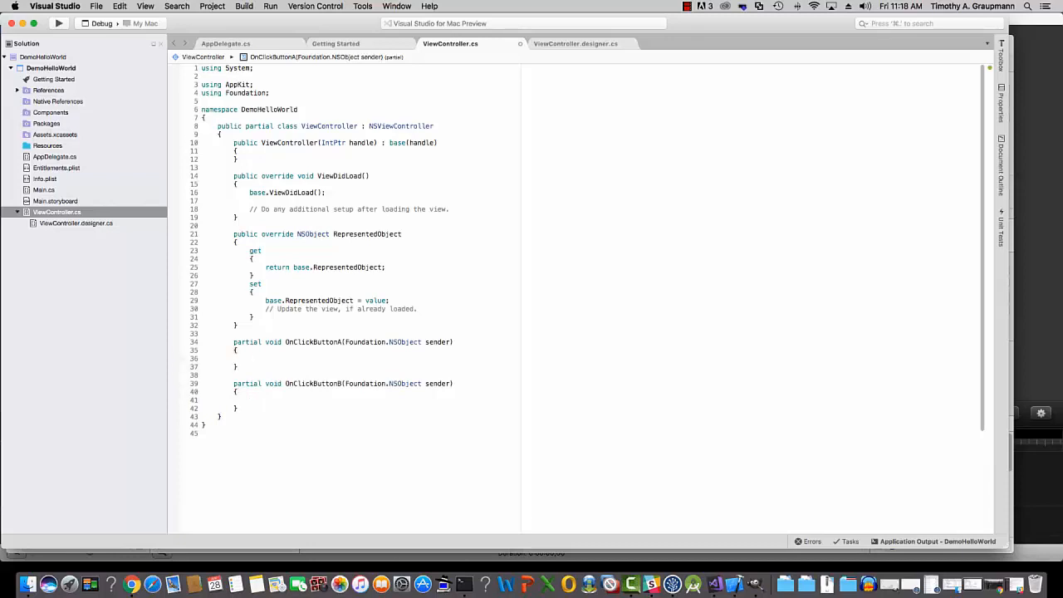
click(575, 43)
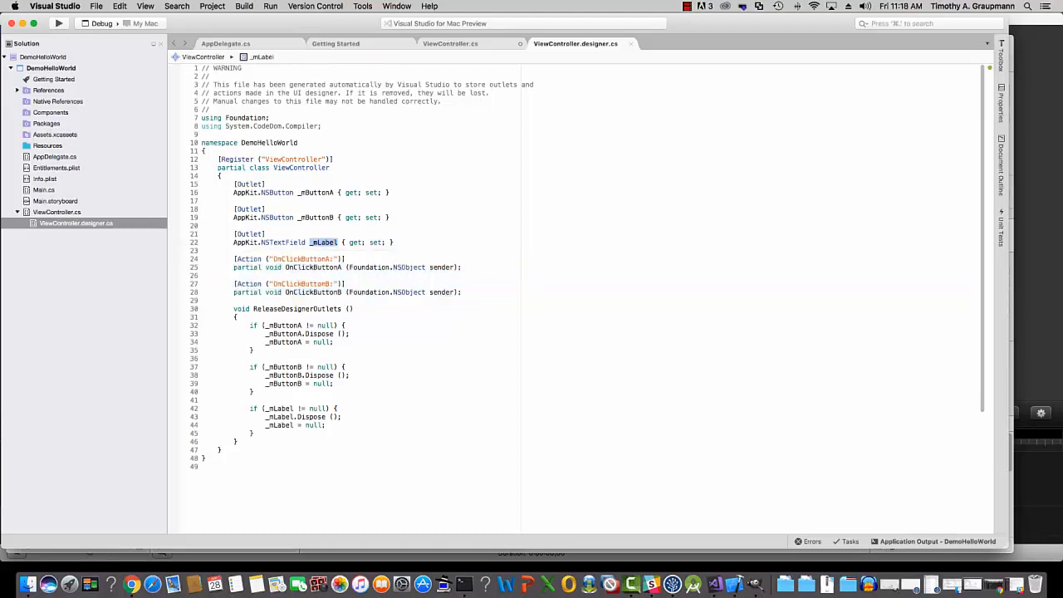
Step: In OnClickButtonA, set _mLabel.StringValue to "You clicked Button A!"
double_click(280, 408)
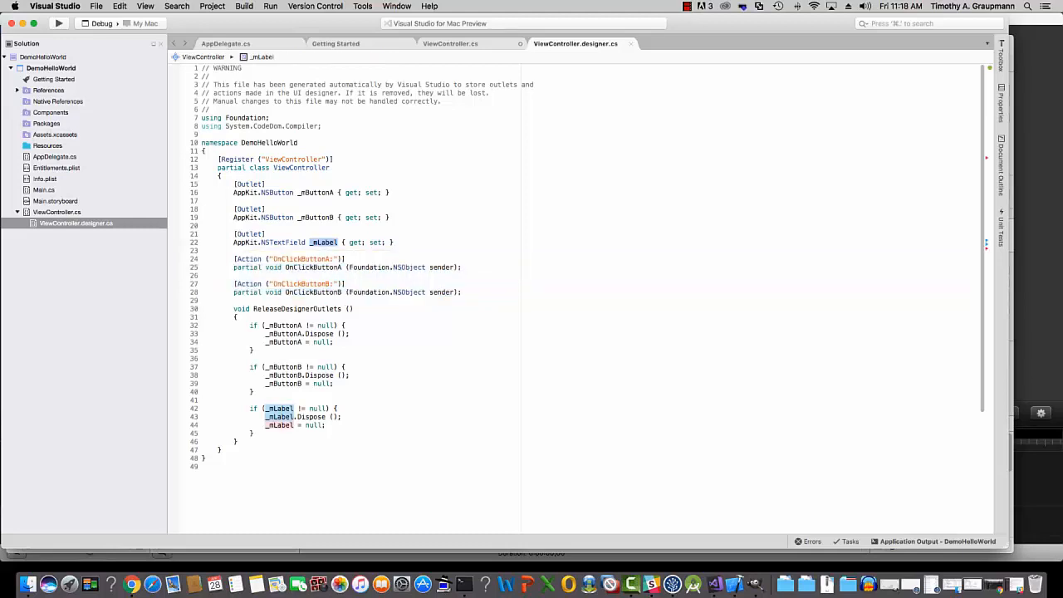
click(451, 43)
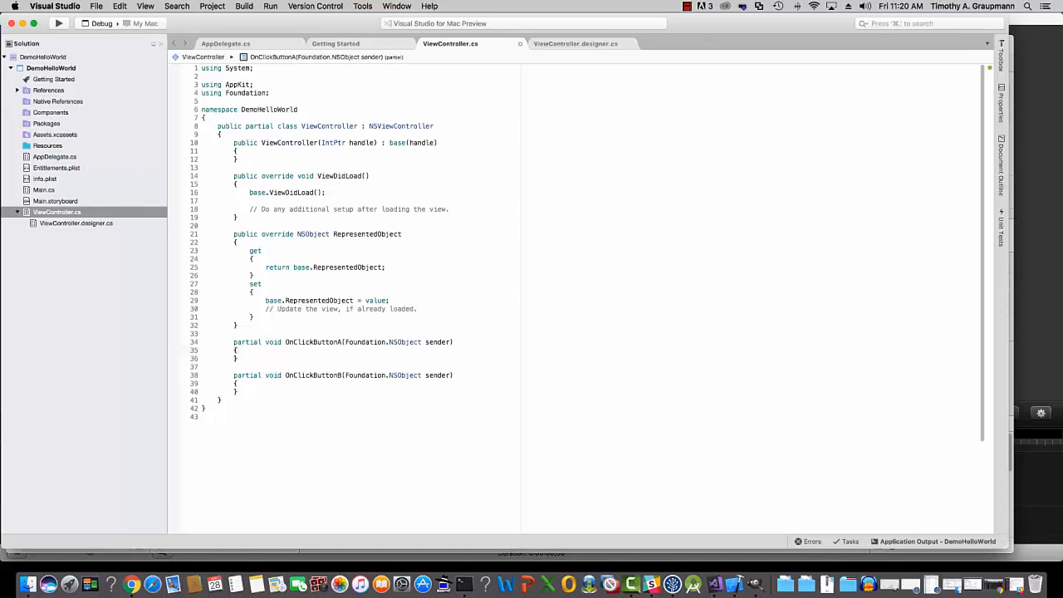
key(Return)
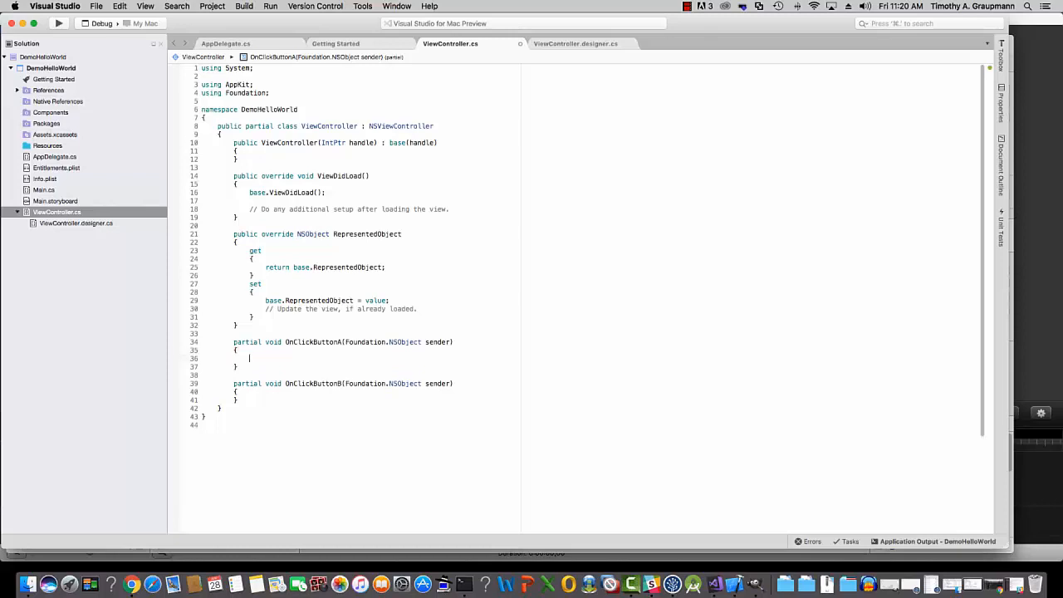
text(_mLabel)
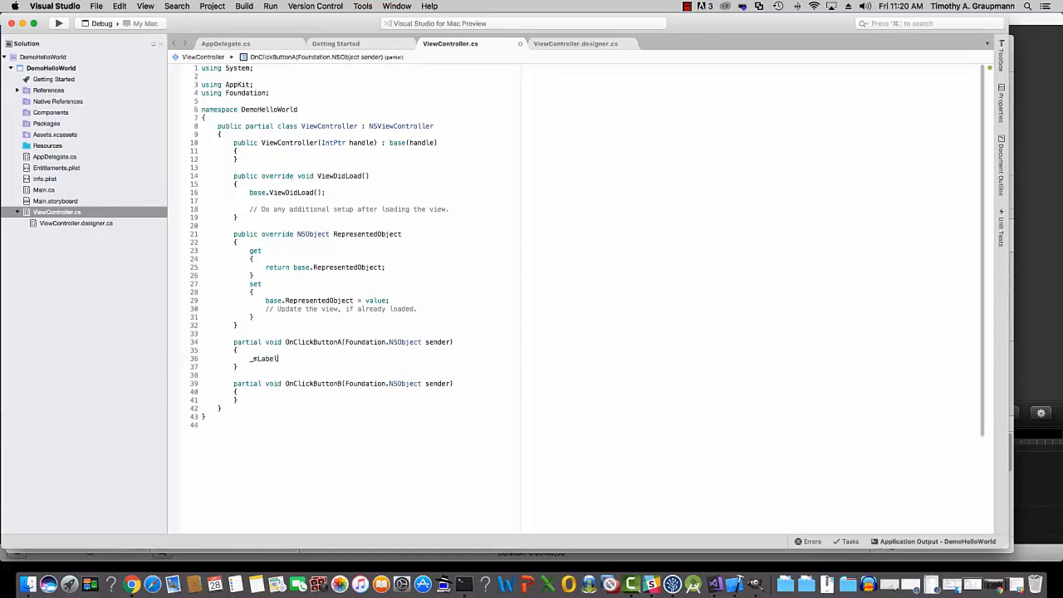
double_click(262, 358)
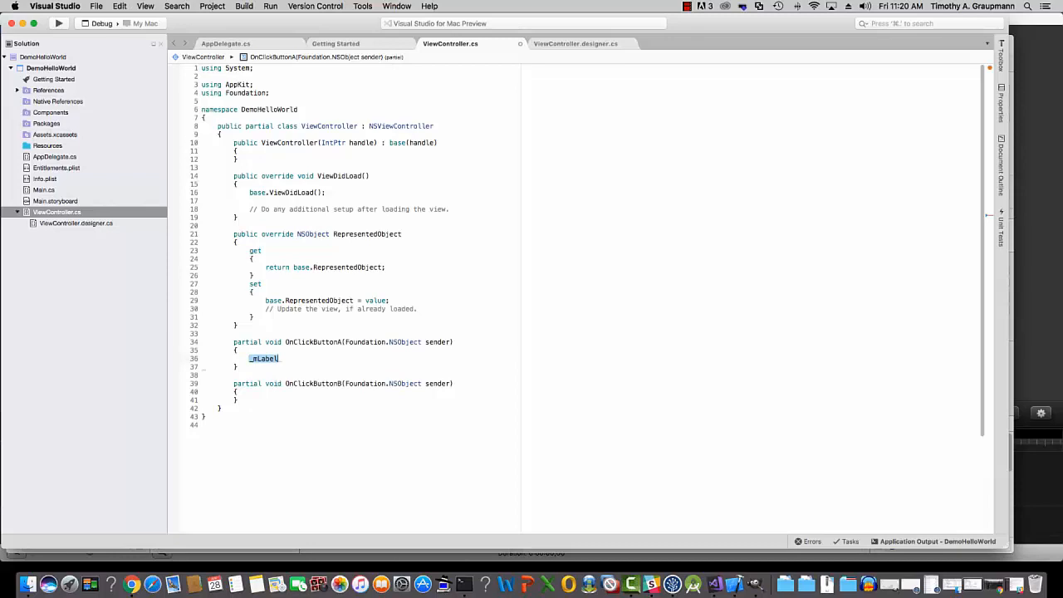
text(.)
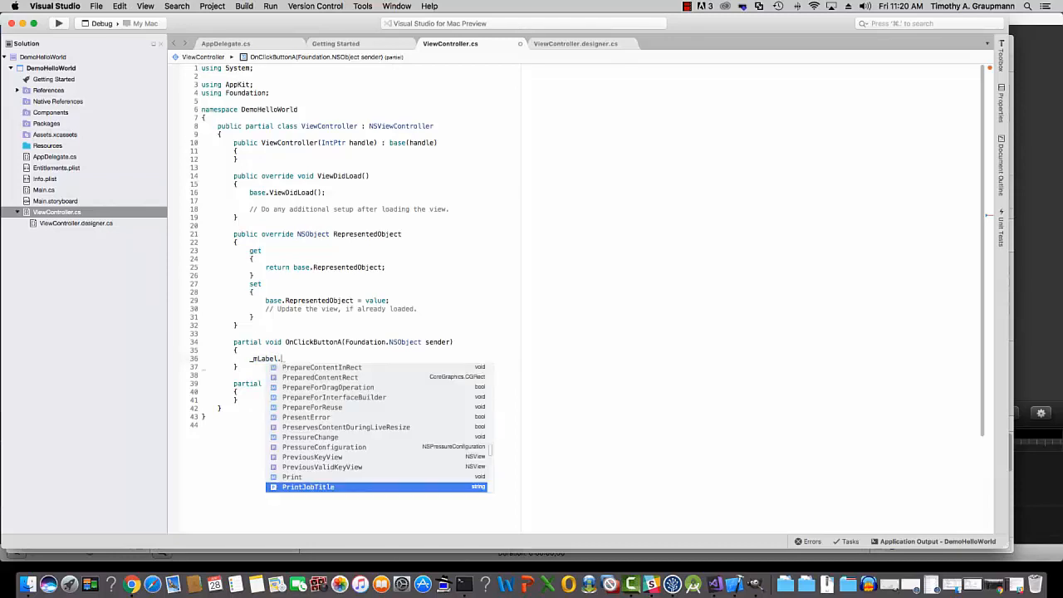
text(StringValue)
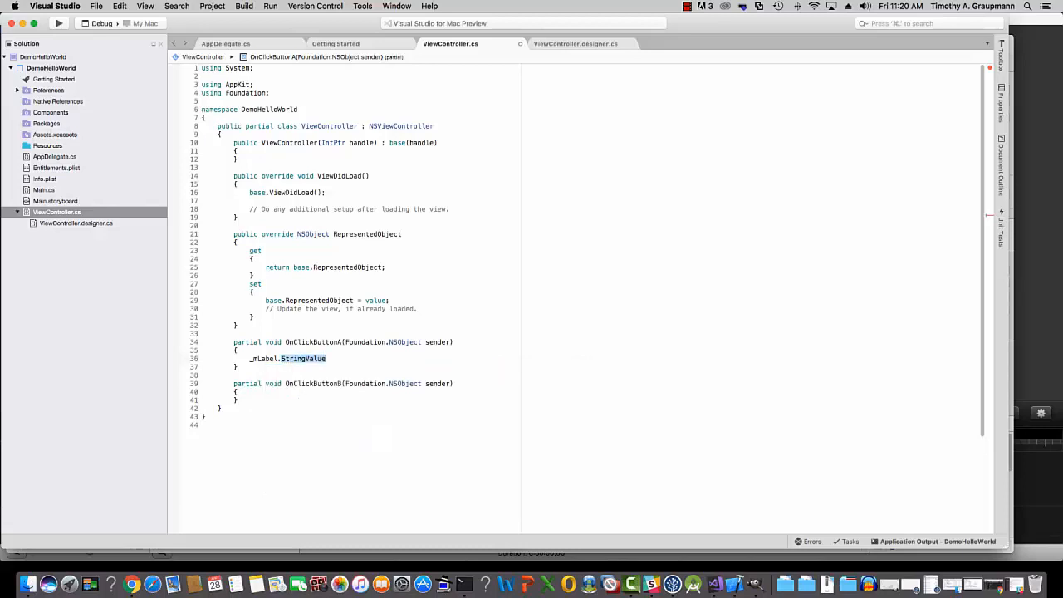
text(= "You)
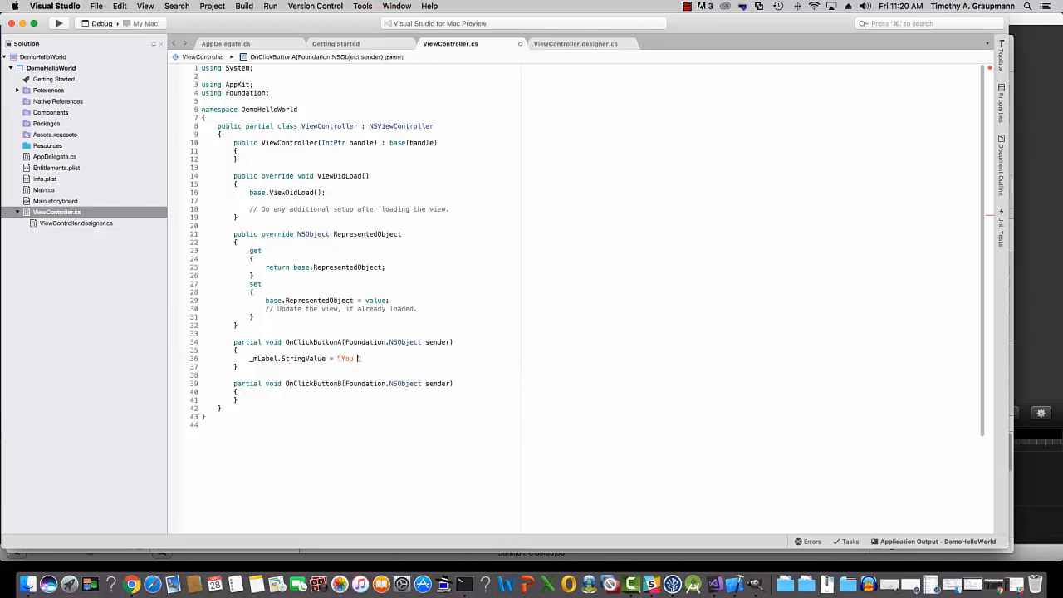
text(clicked Butt)
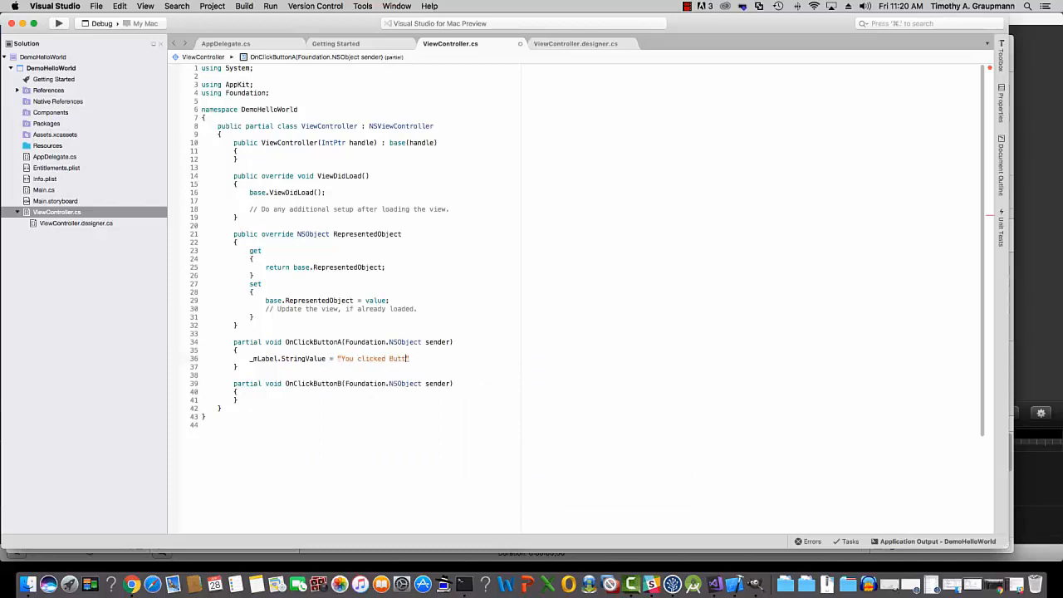
text(on A!";)
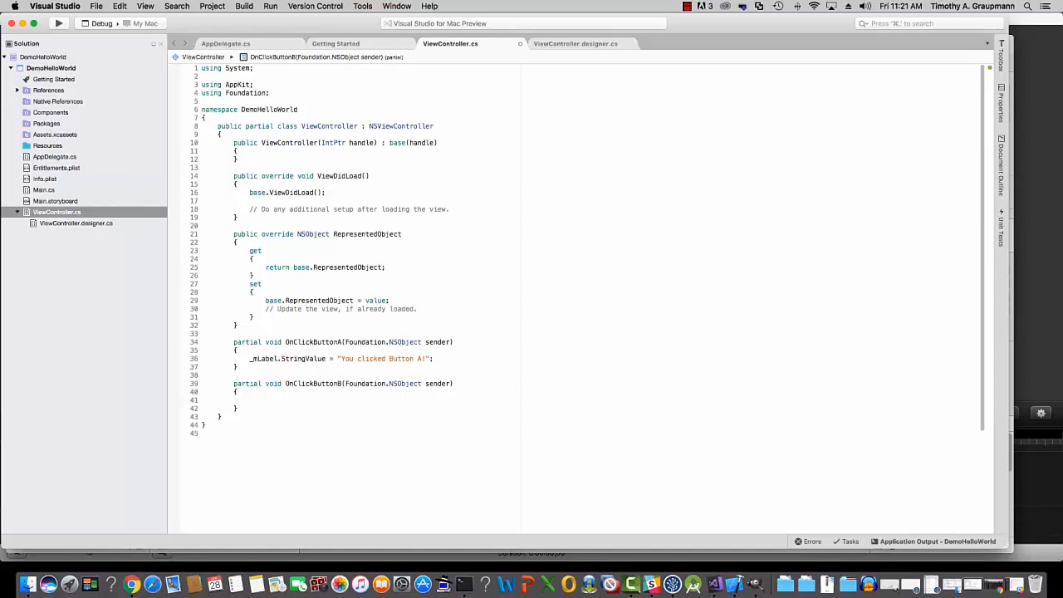
Step: In OnClickButtonB, set _mLabel.StringValue to "You clicked Button B!"
text(_mLabel.StringValue = "You clicked ")
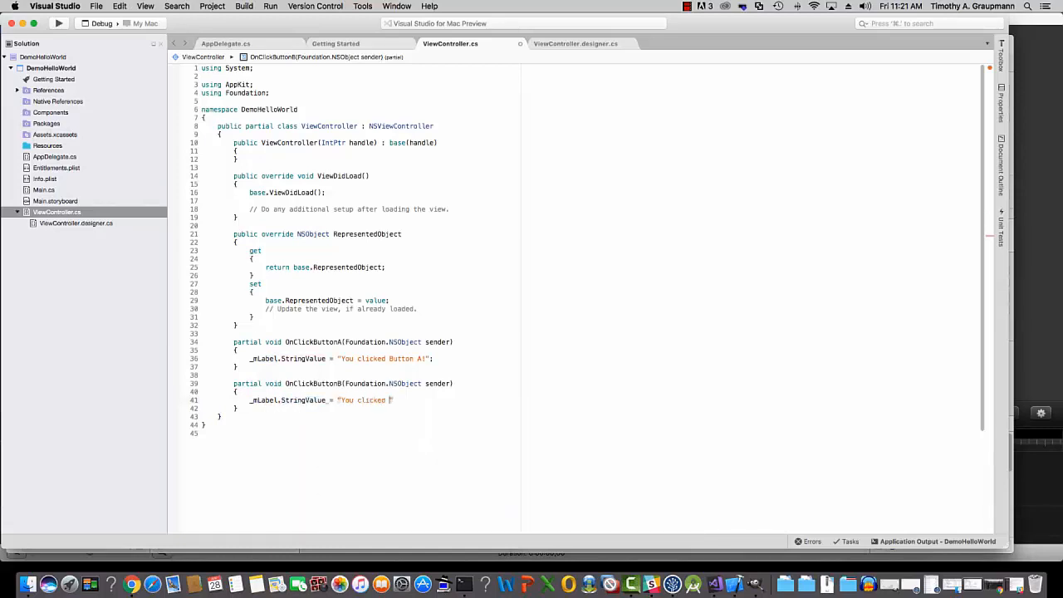
text(Button B!)
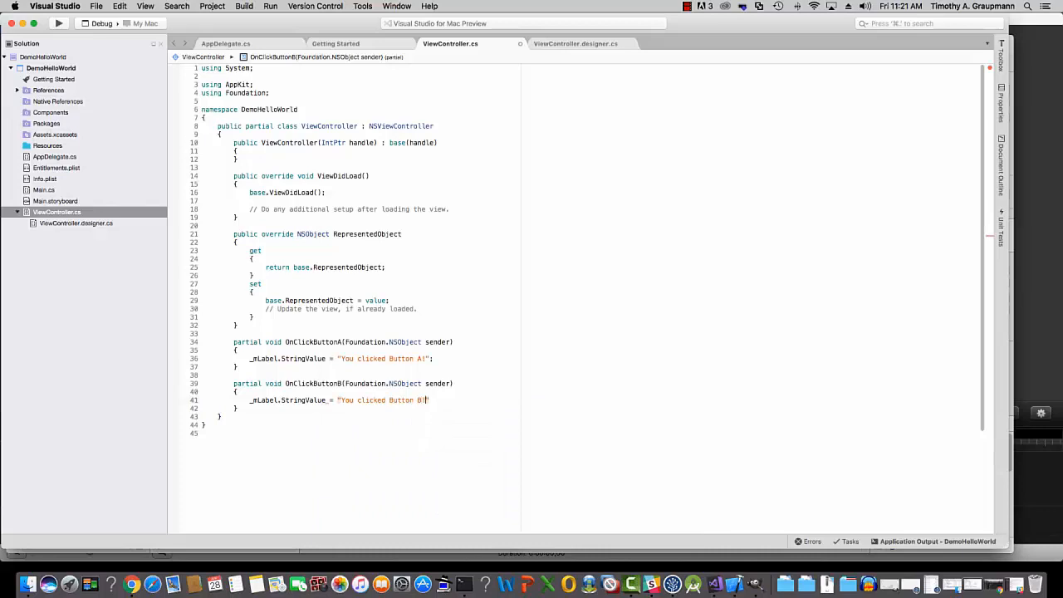
text(;)
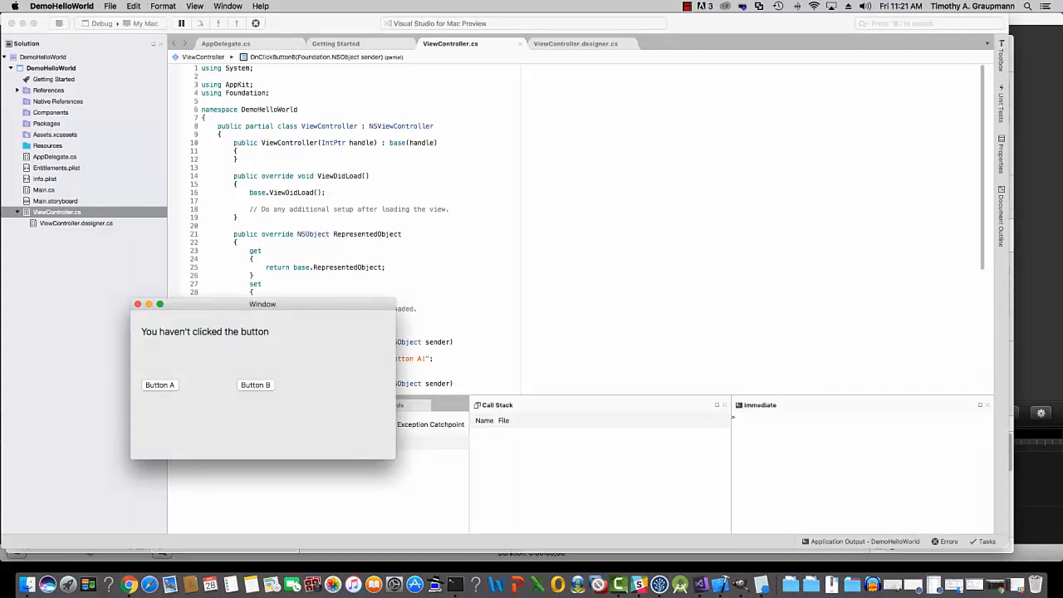
Step: Press Button A in DemoHelloWorld to see "You clicked Button A!", then stop the app
click(160, 385)
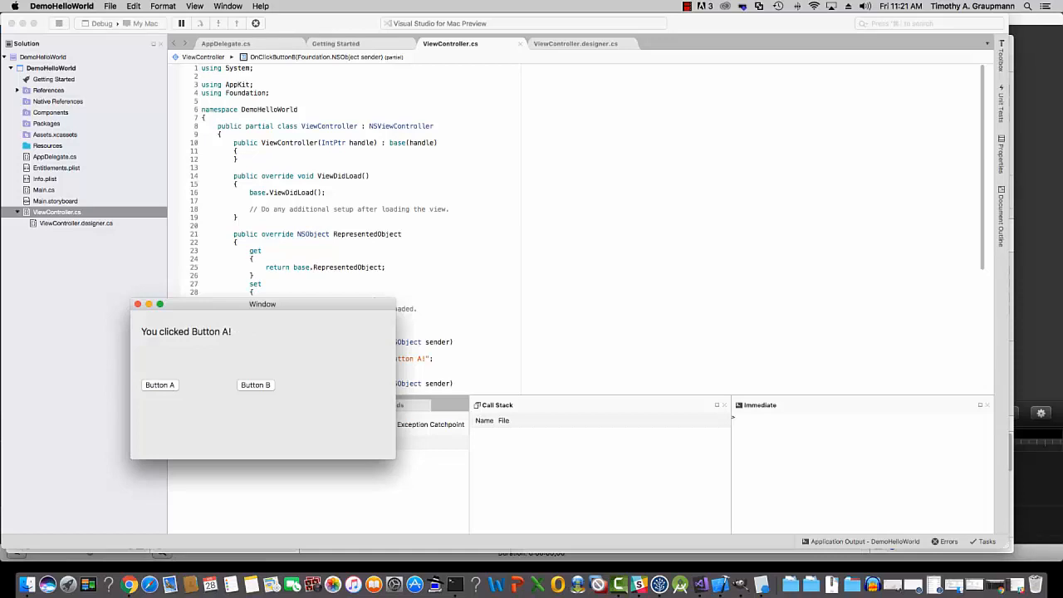
click(256, 384)
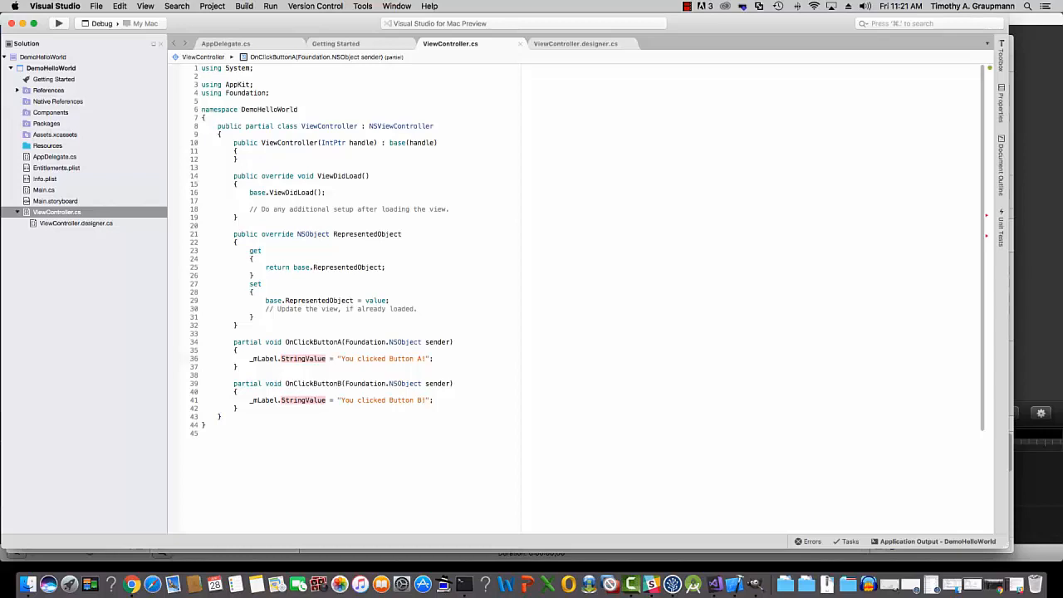
Step: Look up the Button A outlet name in ViewController.designer.cs
click(575, 43)
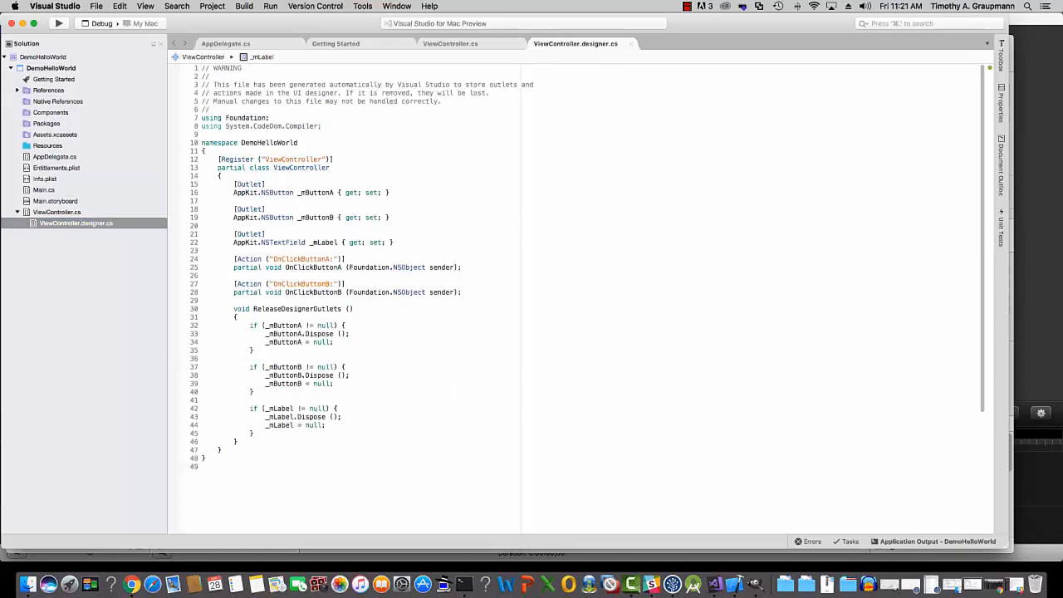
double_click(315, 192)
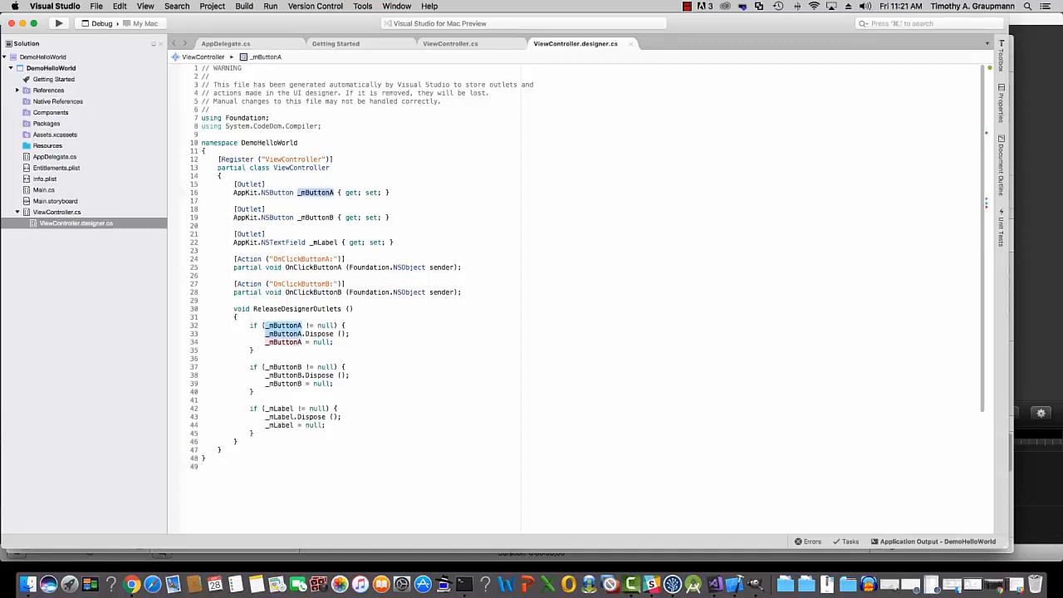
click(450, 43)
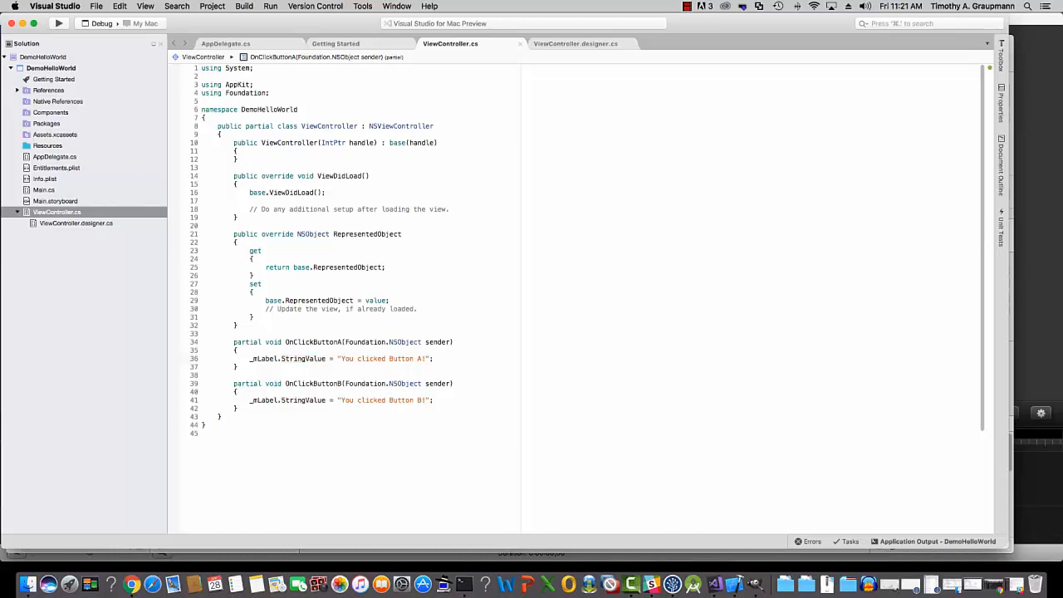
Step: Add _mButtonA/_mButtonB.Enabled true/false assignments to both handlers, then run the app
text(_mButtonA.Enabled = false;)
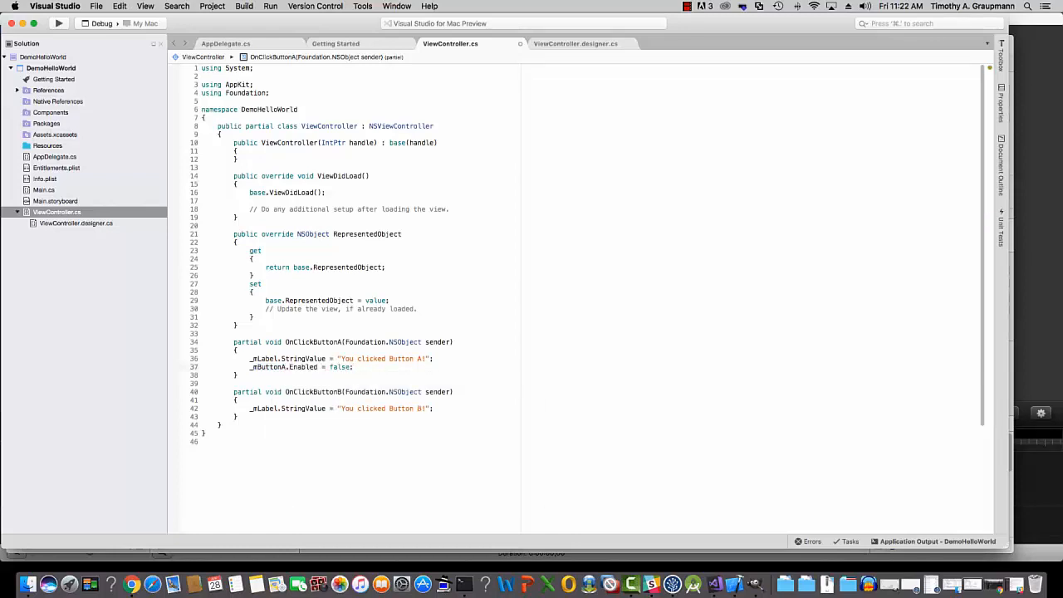
text(_mButtonB.)
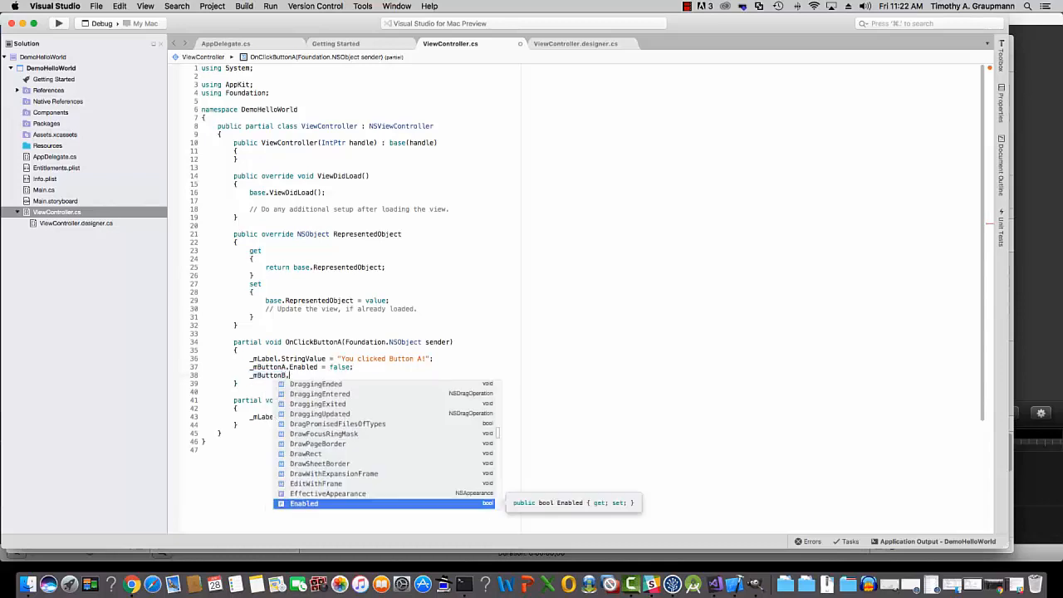
text(Enable)
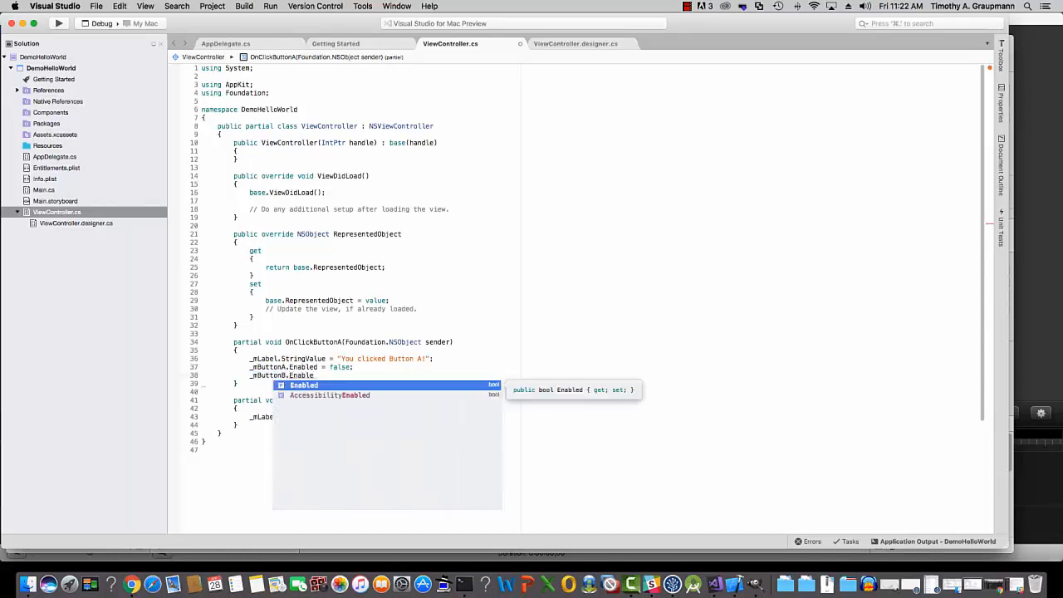
text(true;)
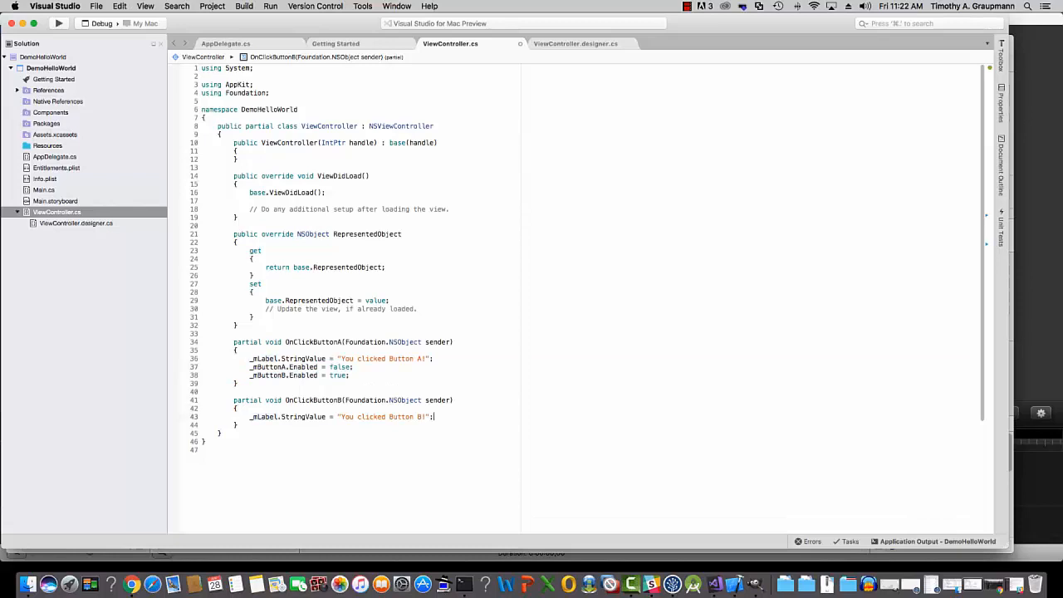
text(_mButtonA.Enabled = false;)
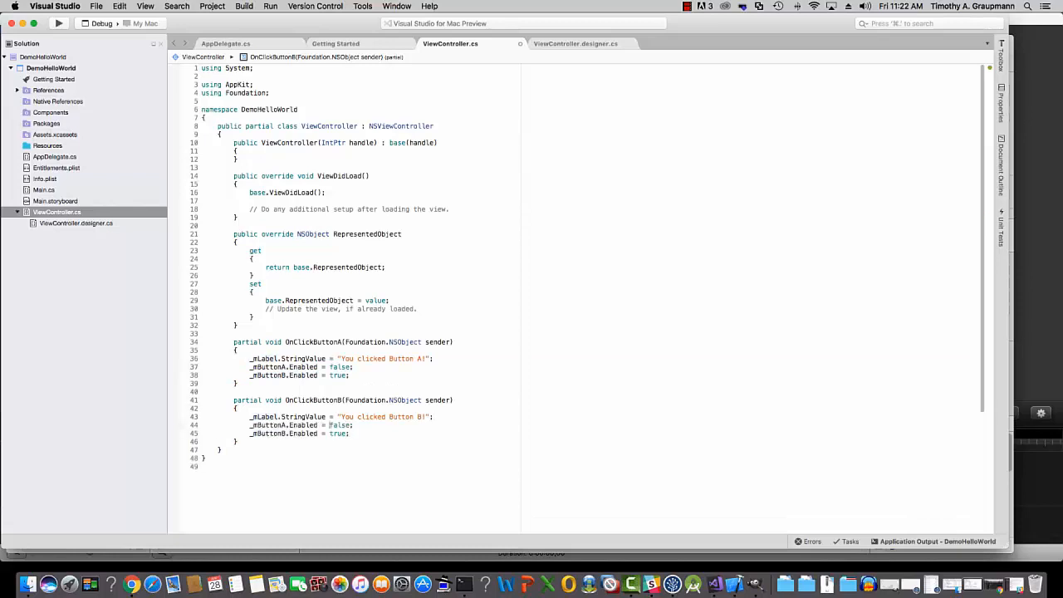
double_click(339, 425)
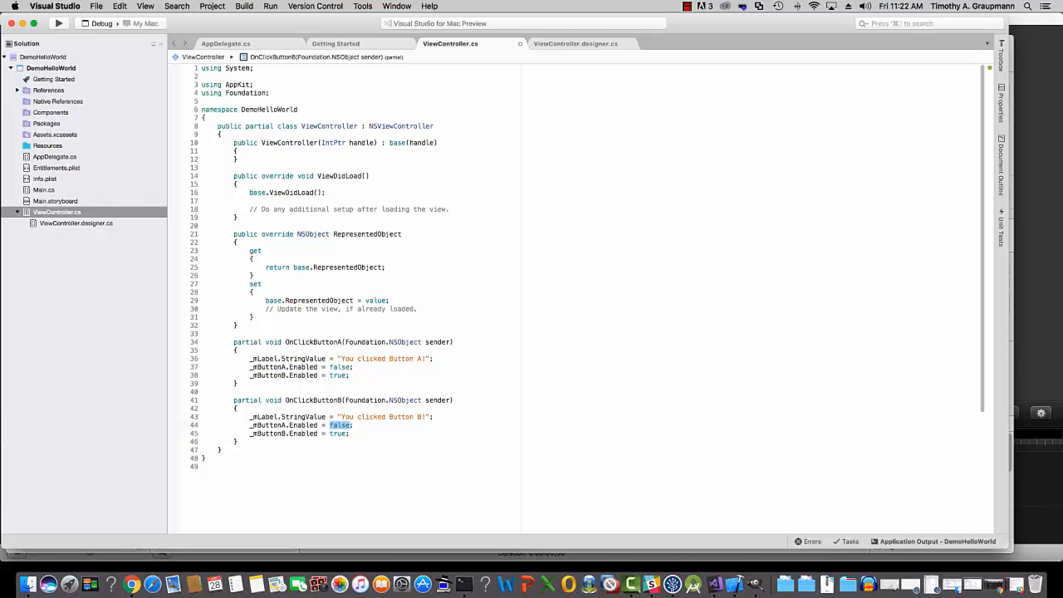
text(true)
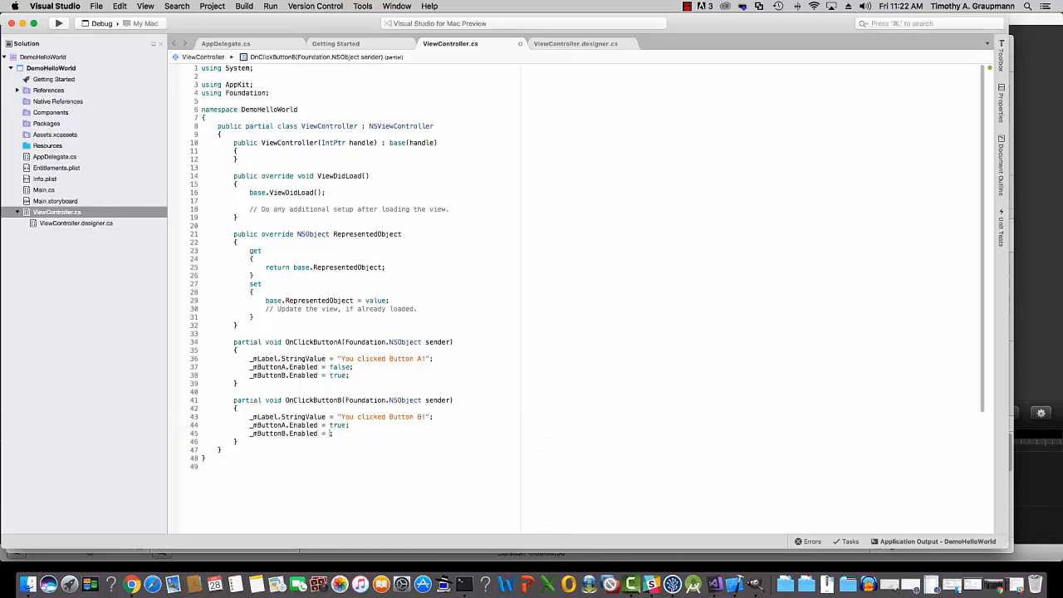
text(false)
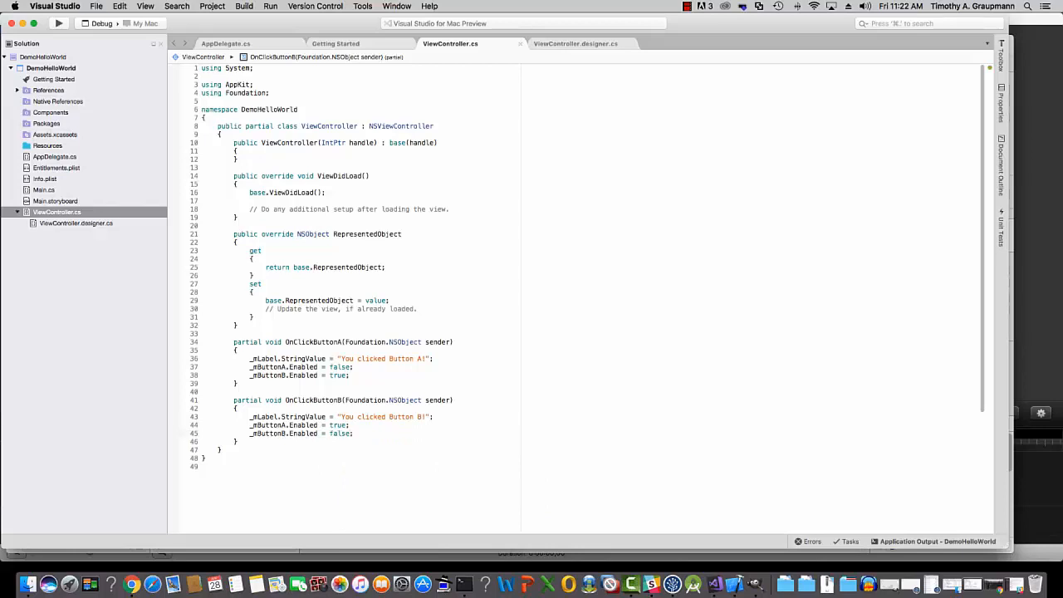
click(58, 23)
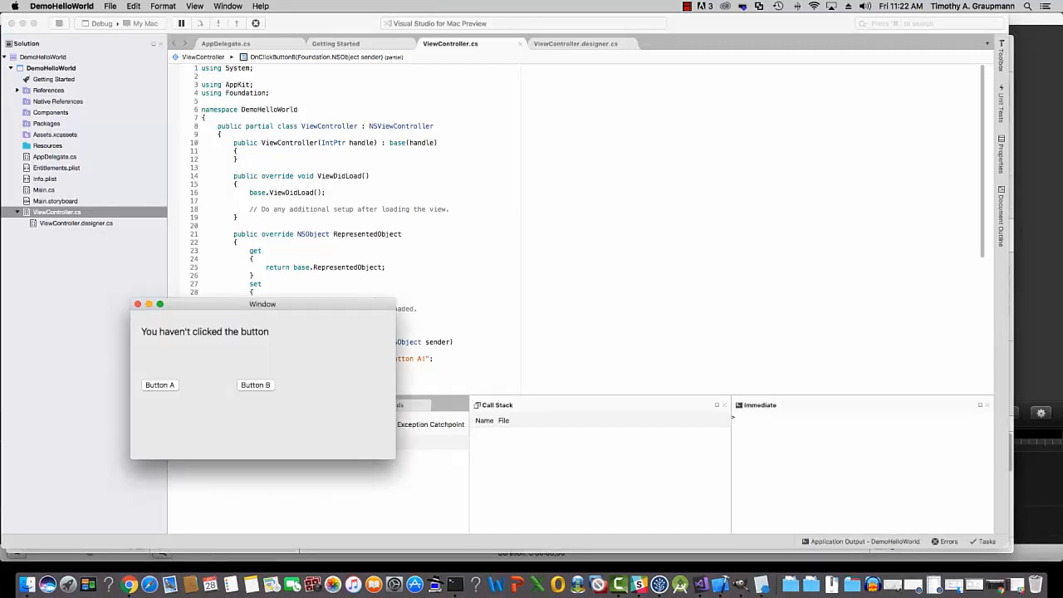
Step: Alternate clicking Button A and Button B five times, confirming label updates and enabled toggling
click(159, 385)
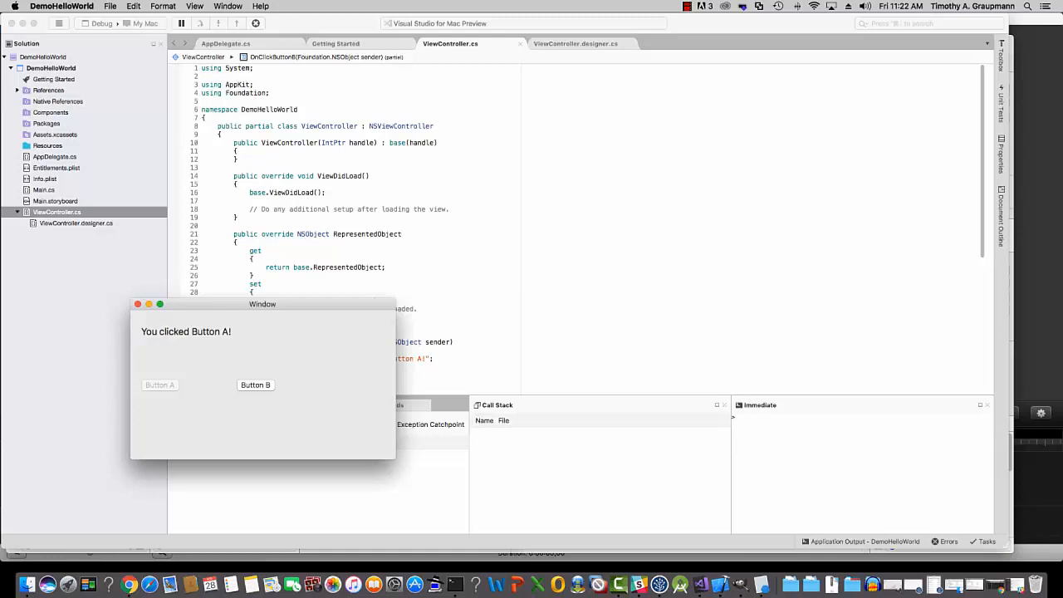
click(255, 384)
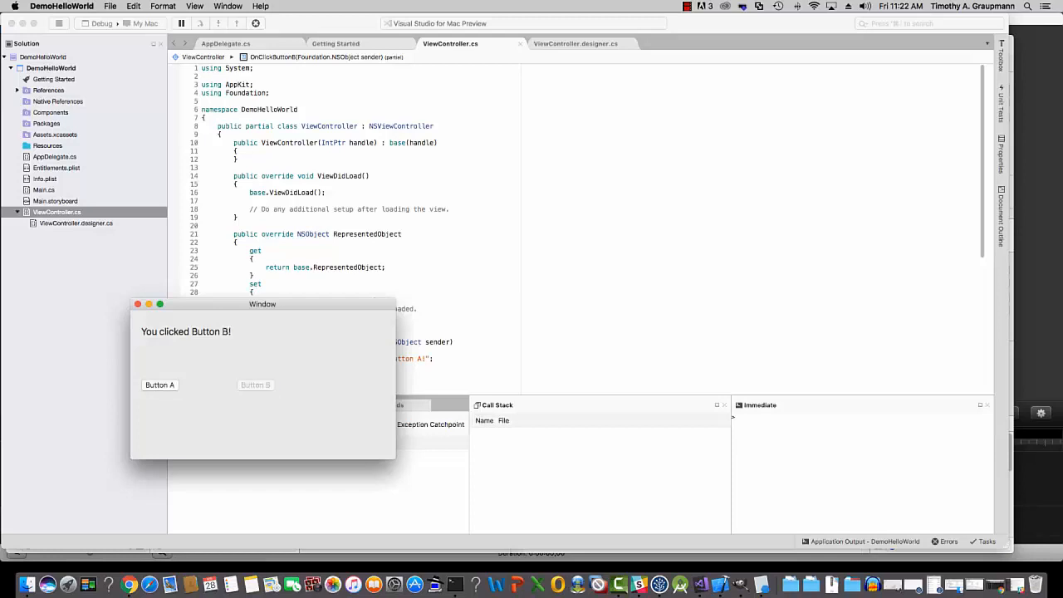
click(160, 384)
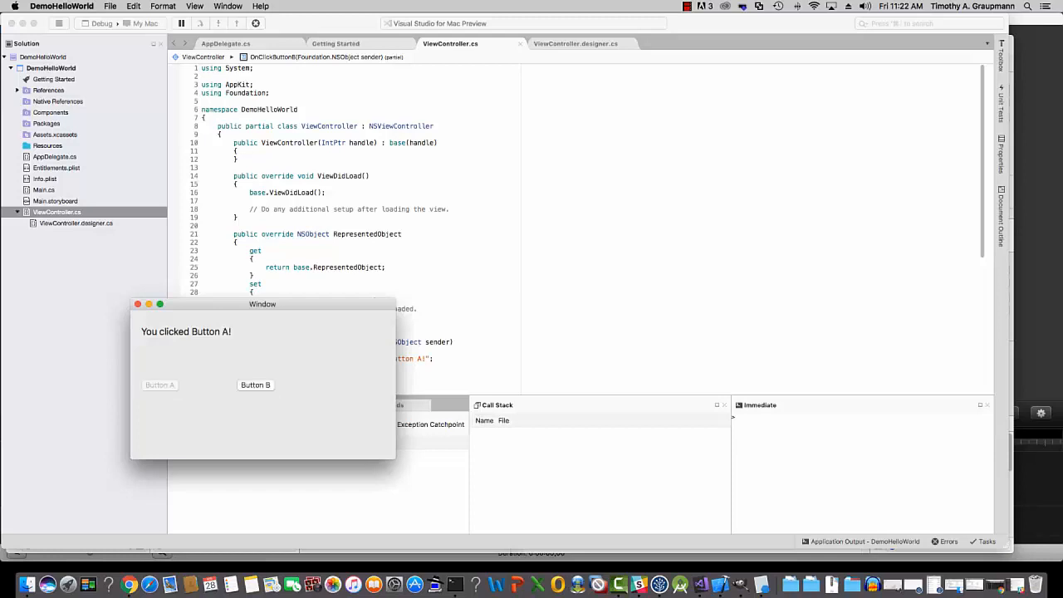
click(255, 384)
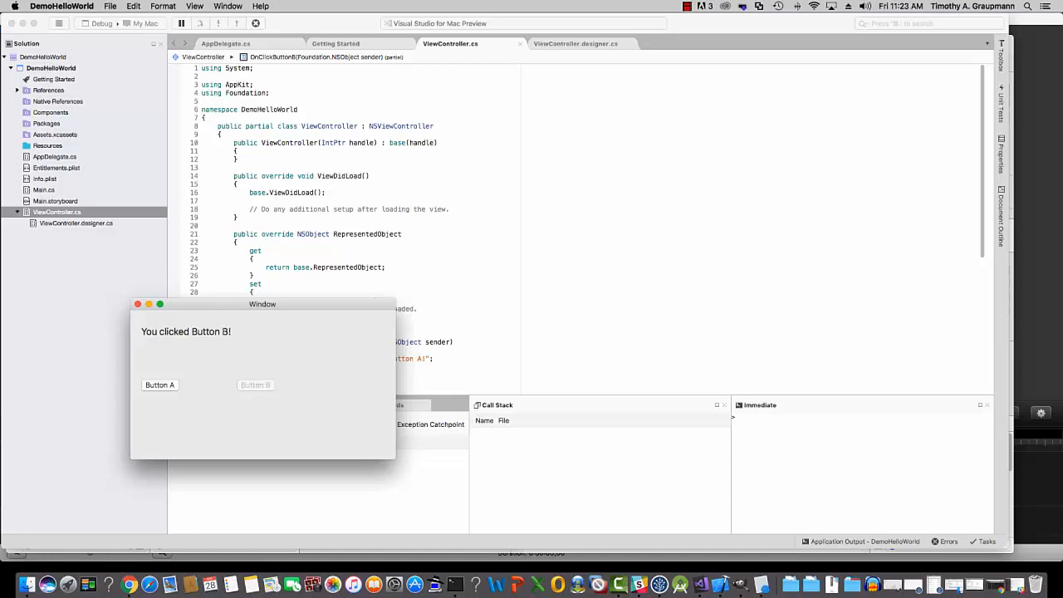
click(160, 385)
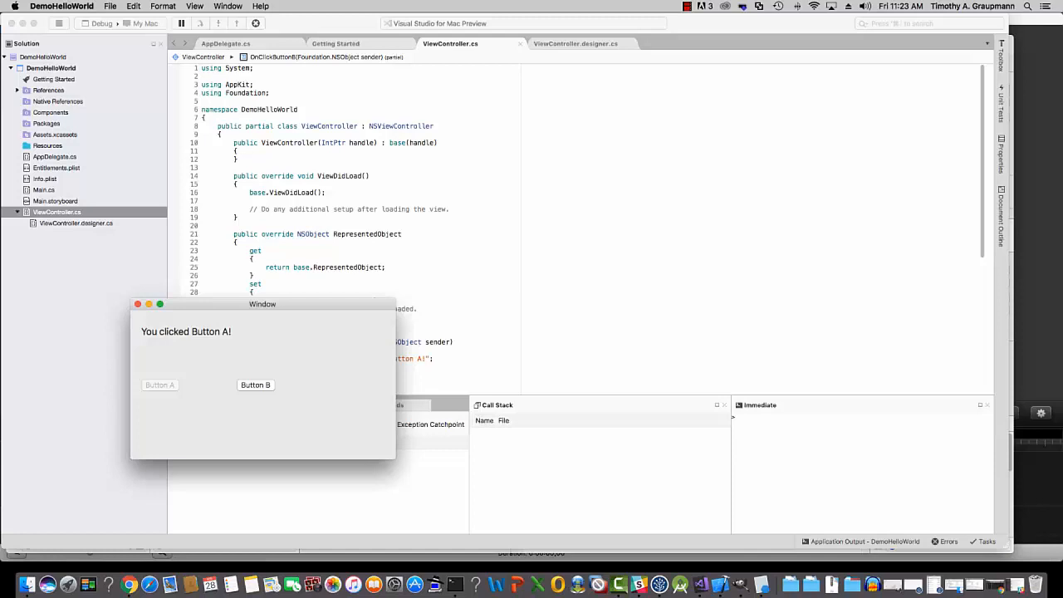